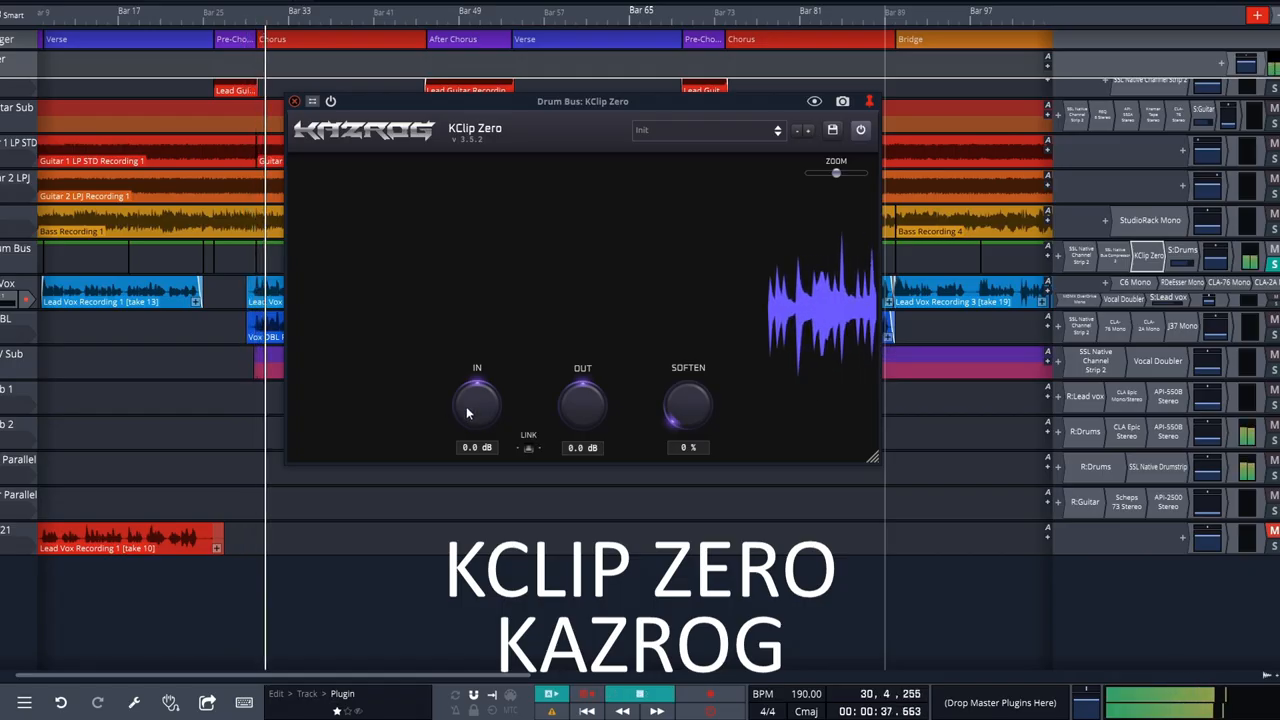
- Balance the drum bus clipper at IN 12.4 dB, OUT -18.4 dB and SOFTEN 57% for heavier clipping
drag(476, 404, 476, 370)
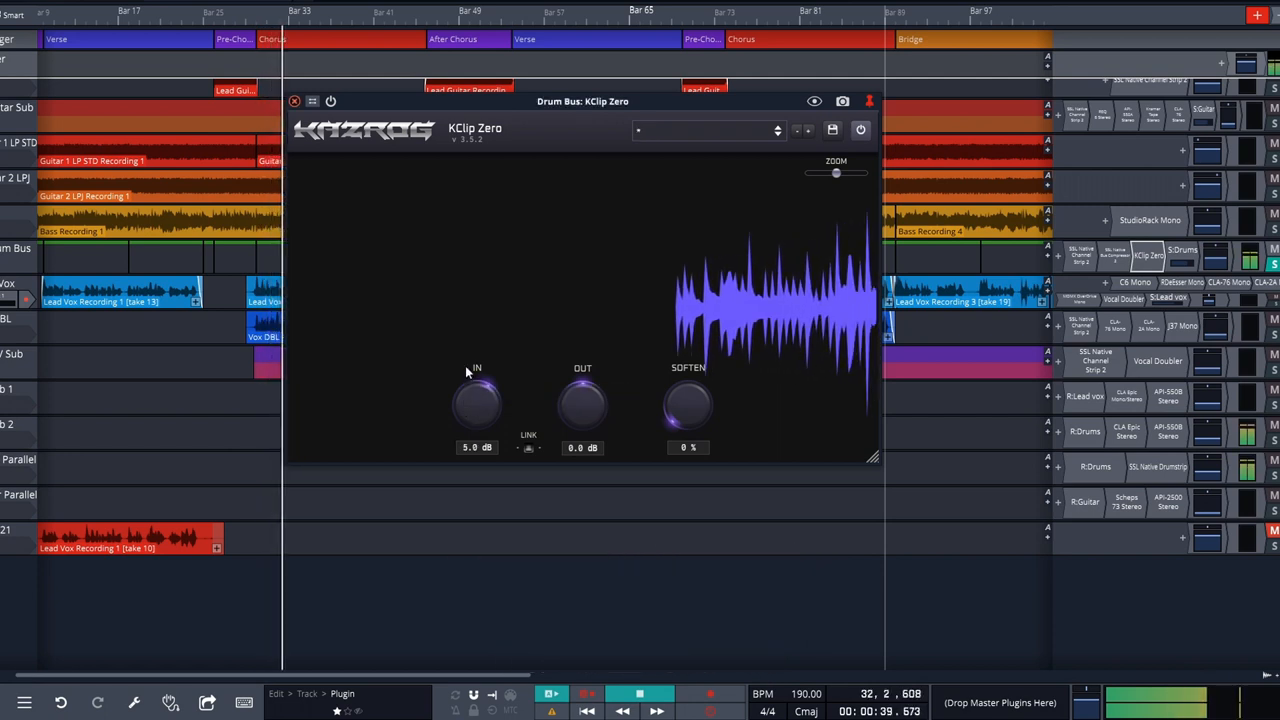
drag(476, 404, 476, 384)
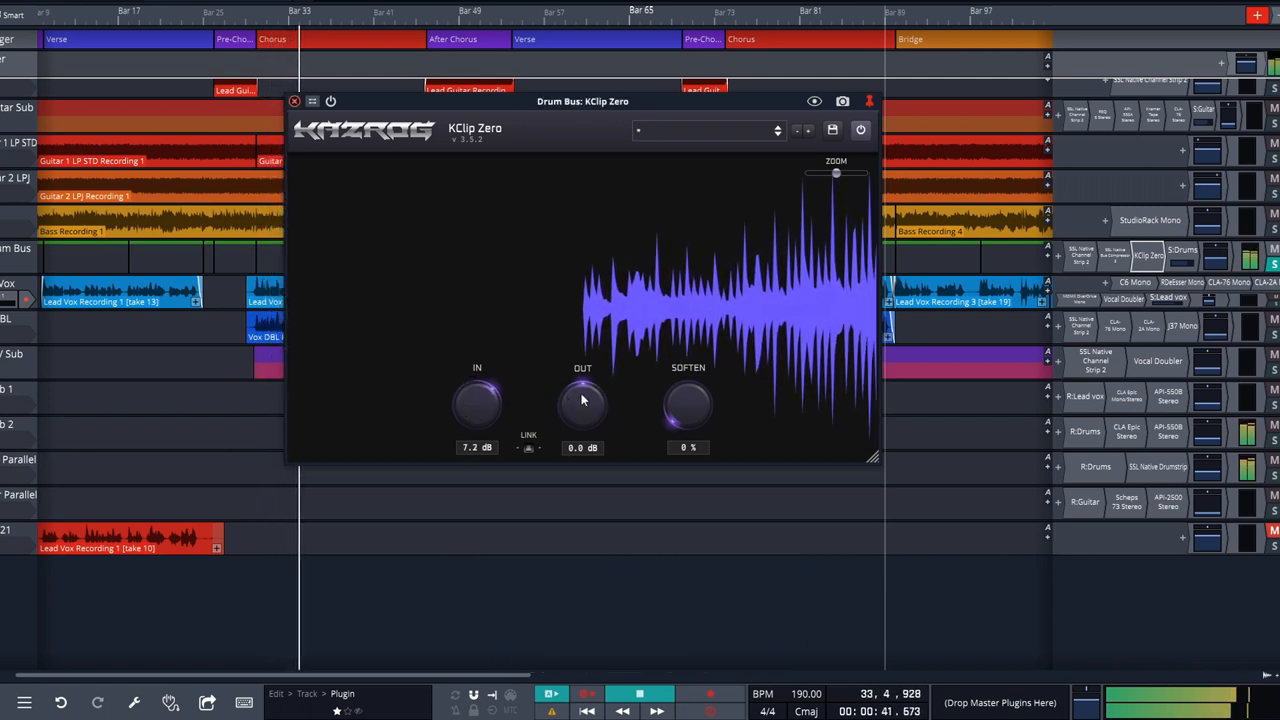
drag(582, 400, 576, 436)
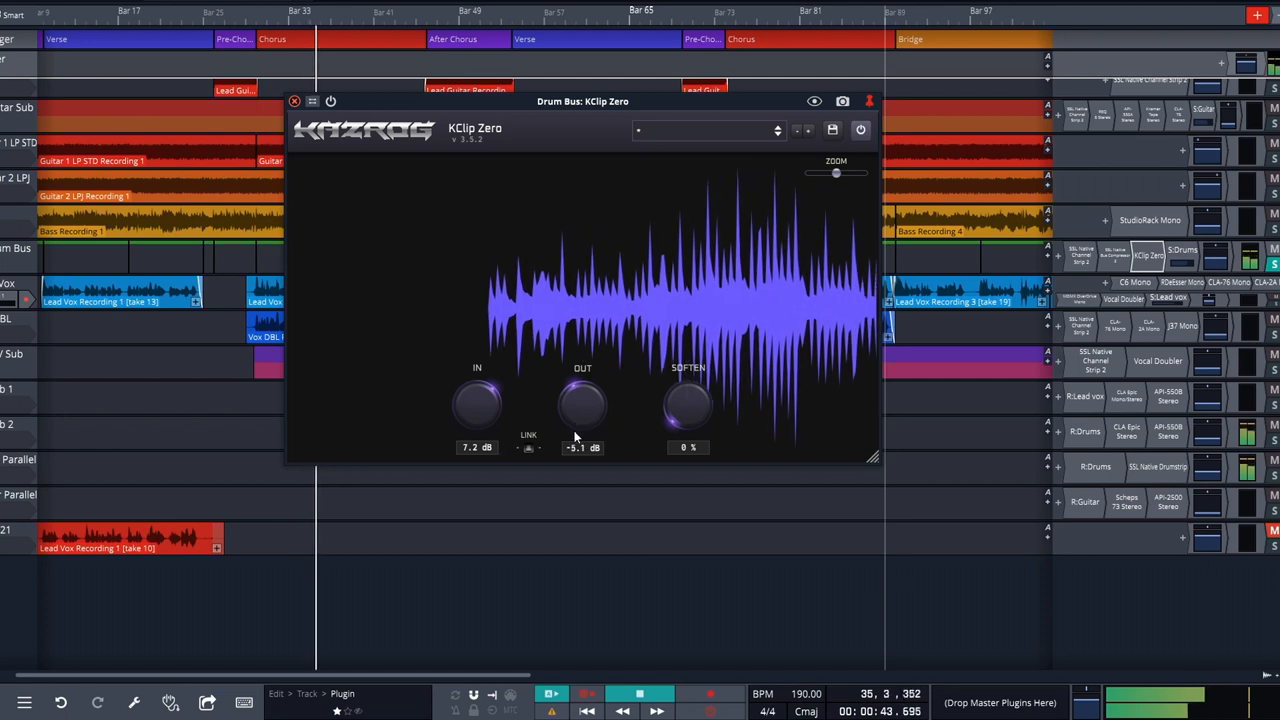
drag(476, 404, 476, 396)
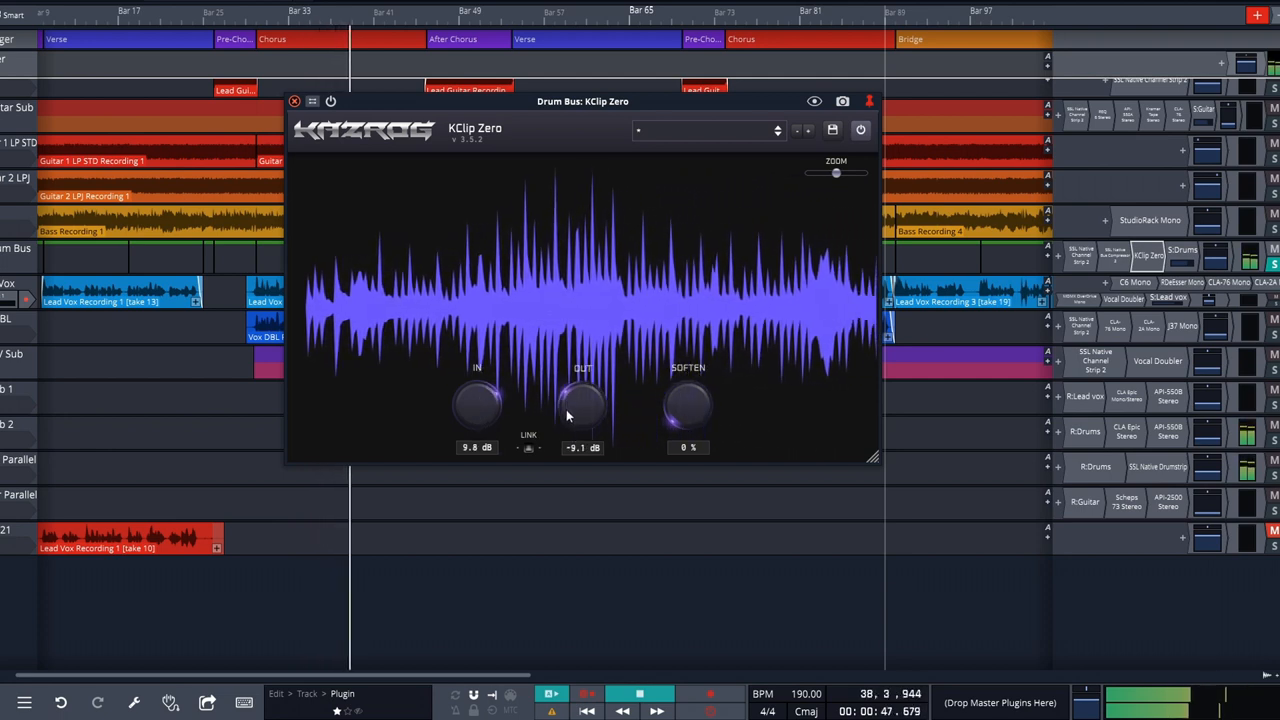
drag(476, 404, 476, 390)
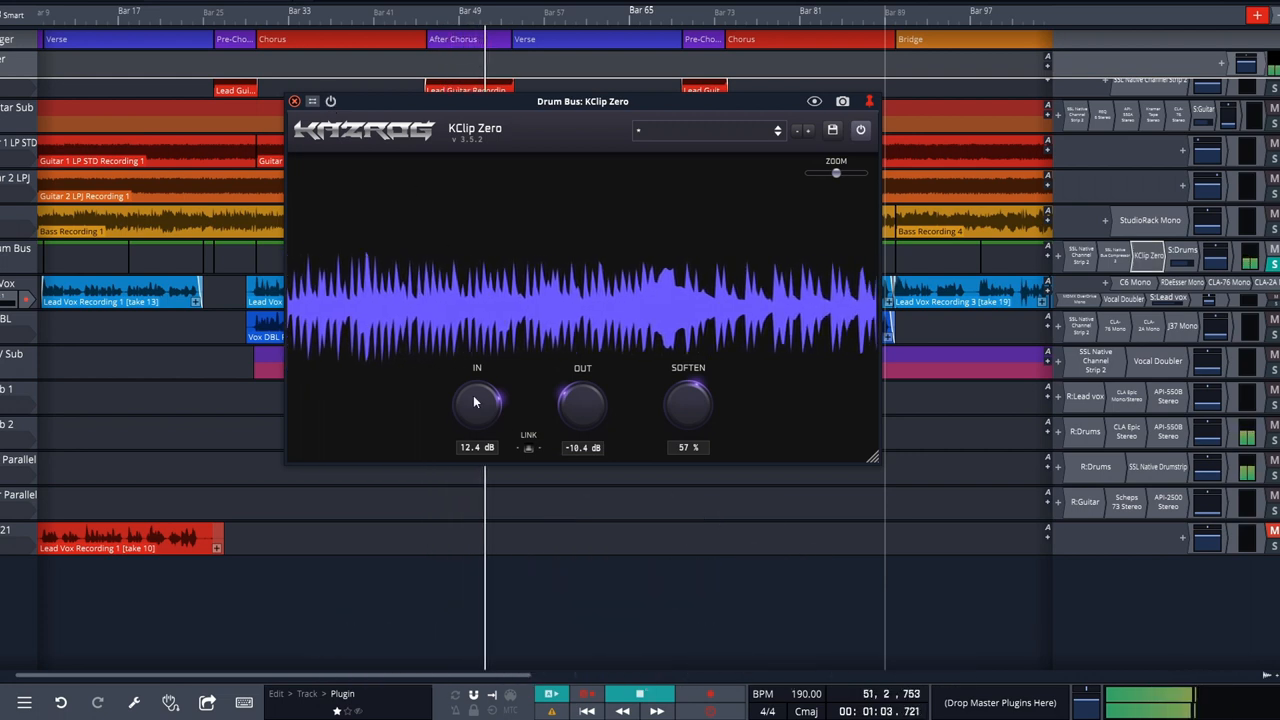
drag(476, 404, 456, 376)
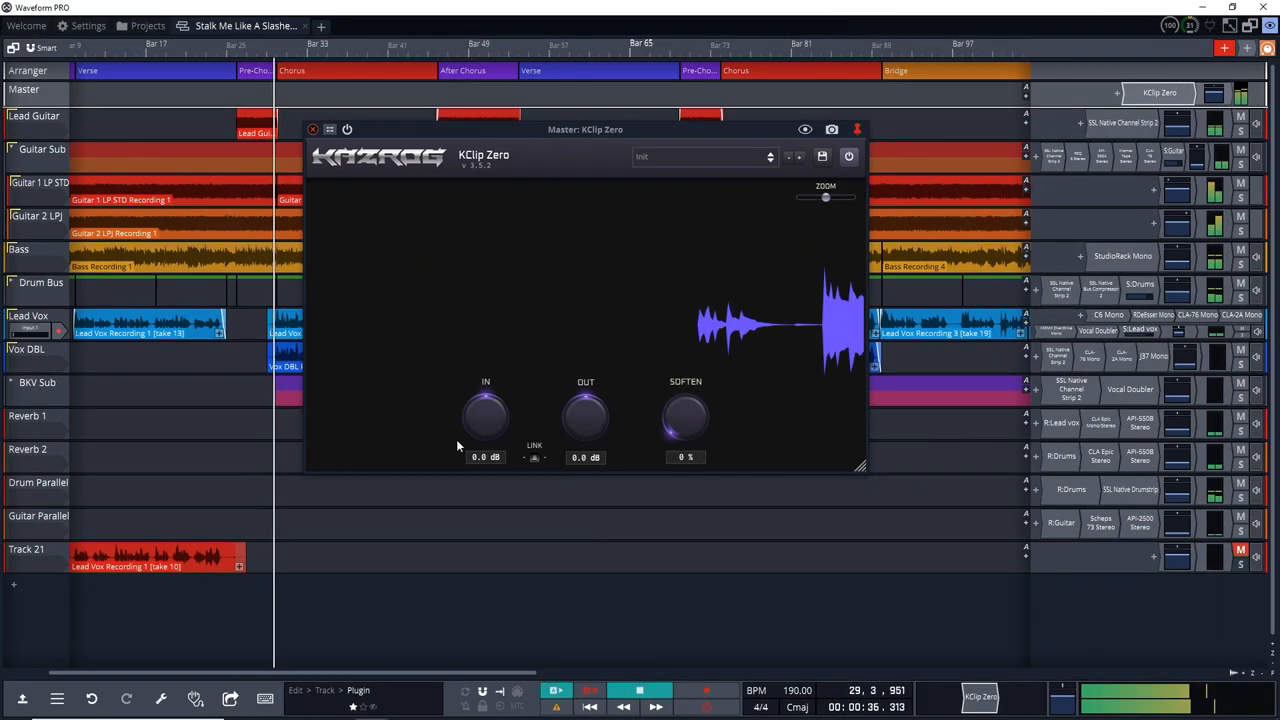
- Set the master clipper to 3.9 dB input drive and -4.1 dB output
drag(484, 414, 484, 396)
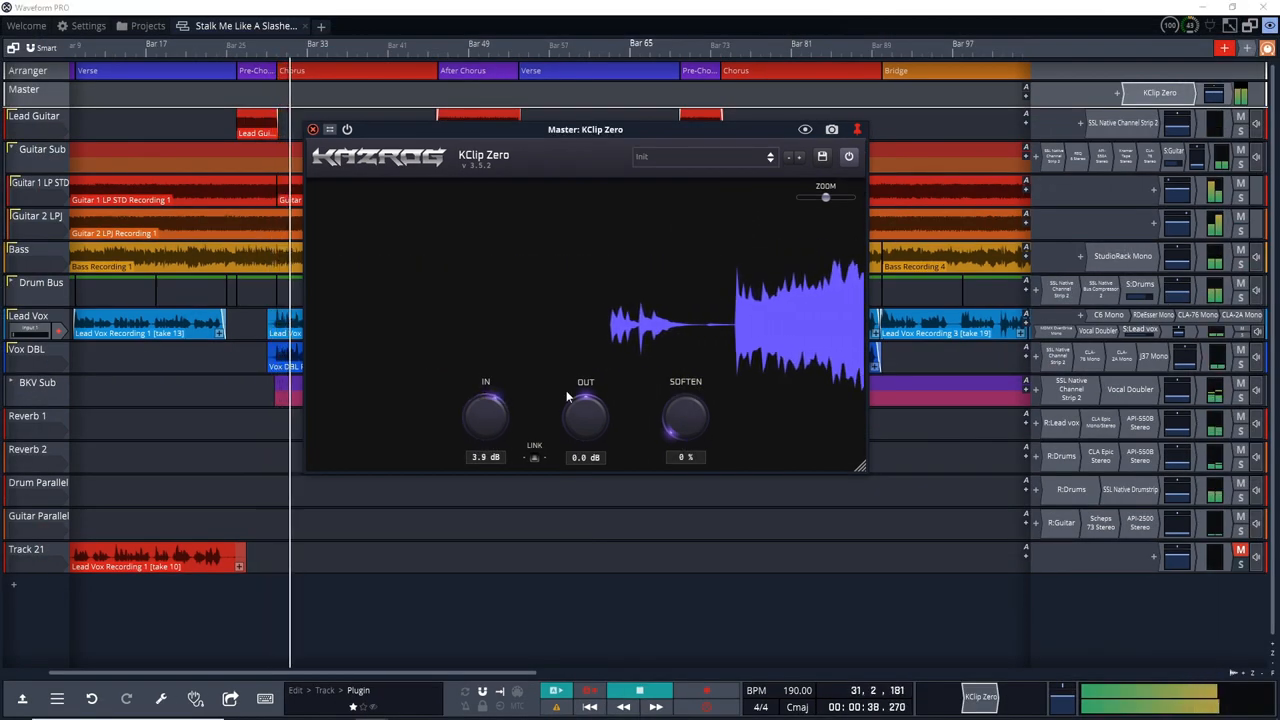
drag(584, 414, 584, 424)
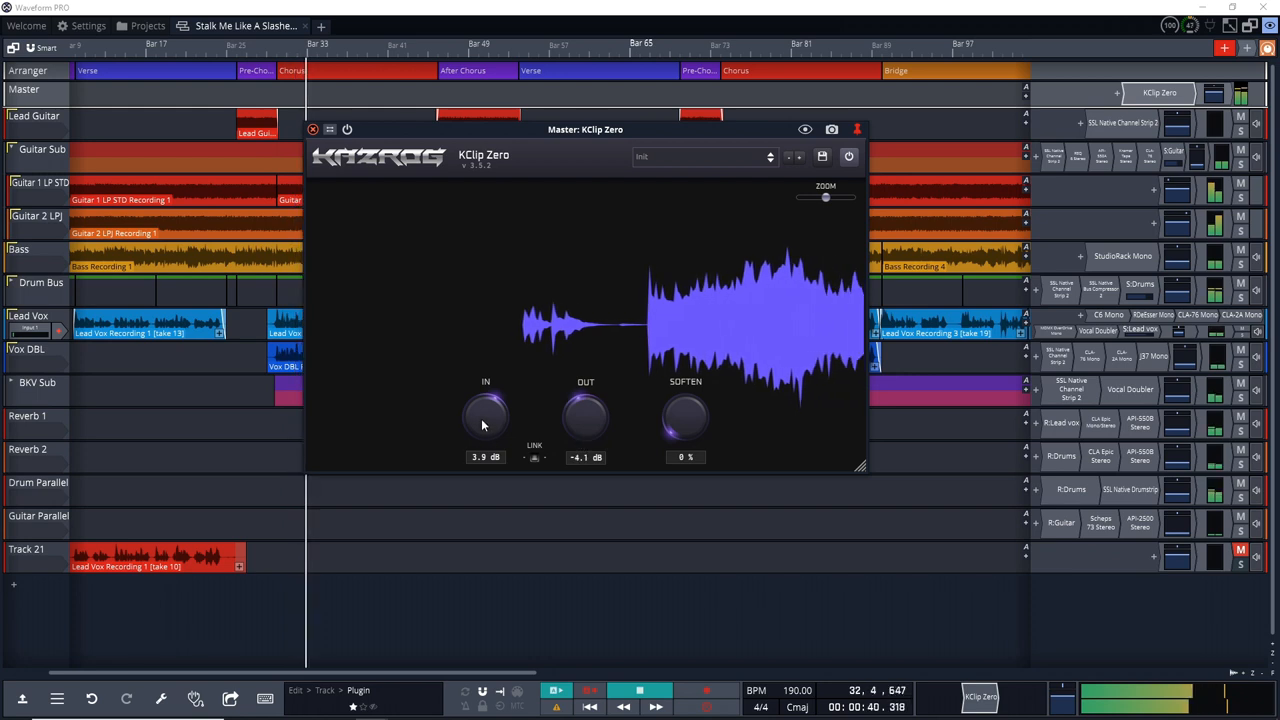
drag(484, 418, 484, 390)
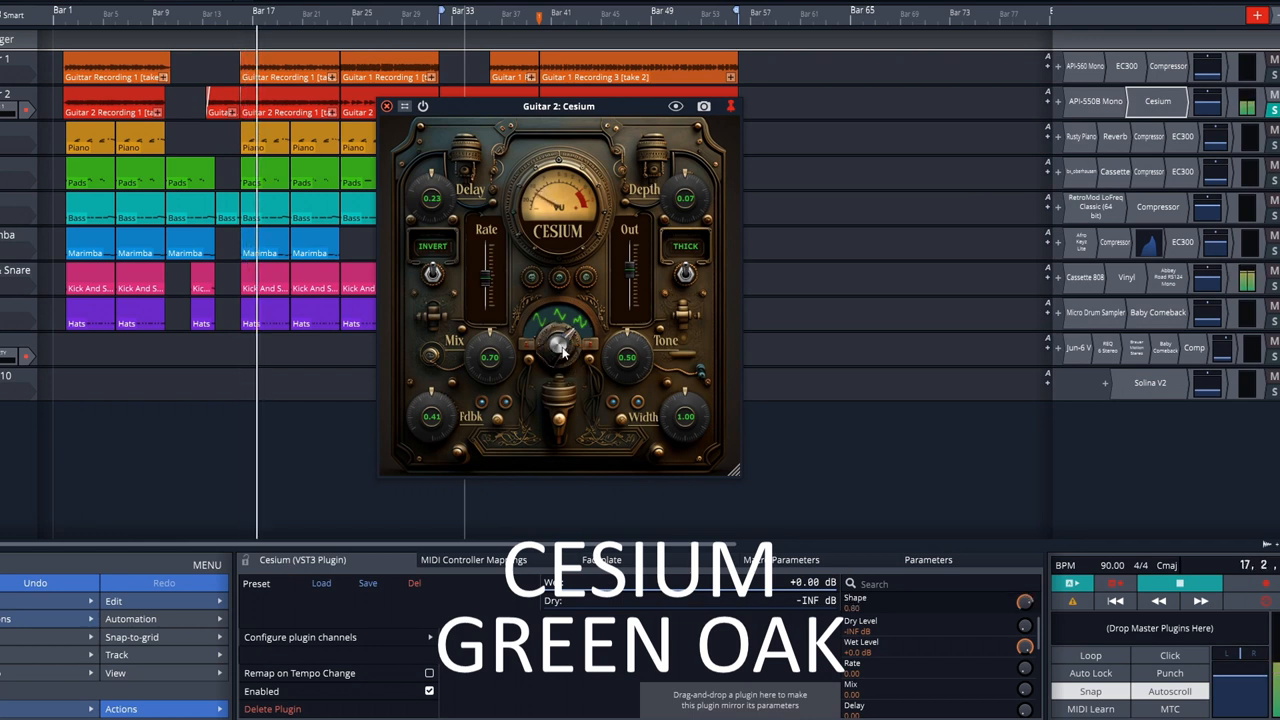
- Adjust Cesium's tone, chorus depth and modulation rate and switch INVERT on
drag(488, 356, 478, 340)
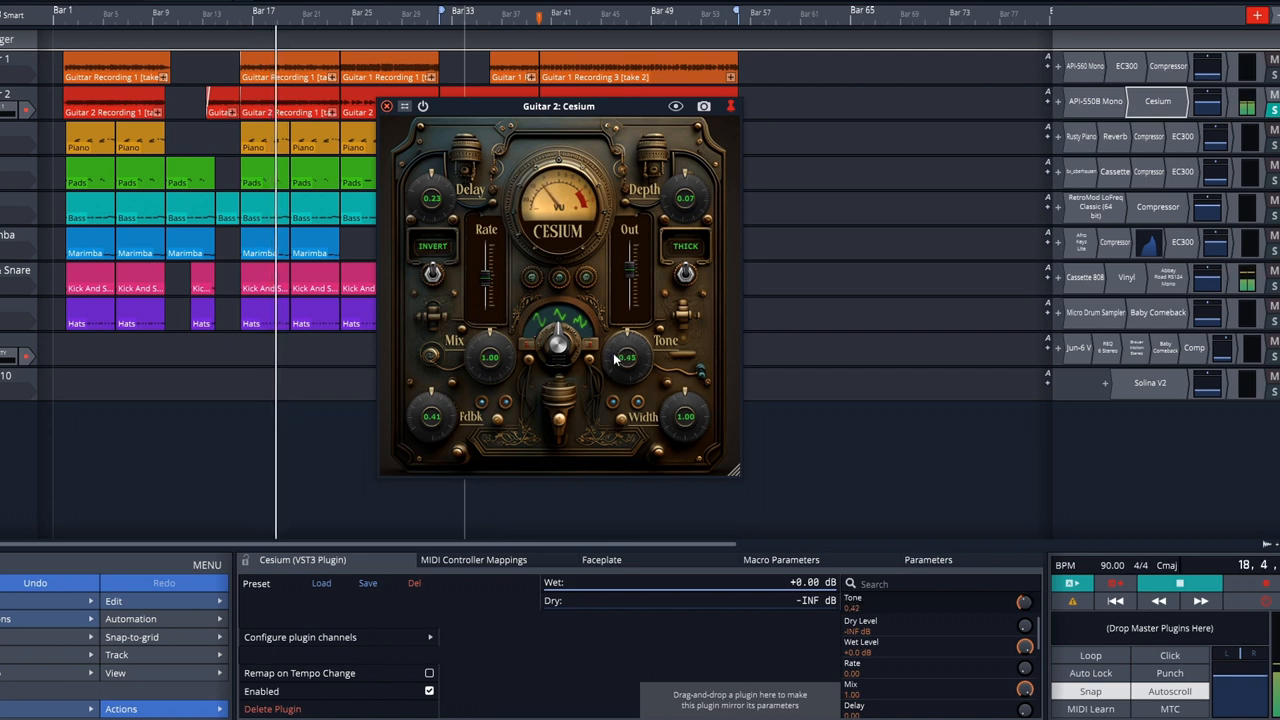
drag(624, 356, 624, 344)
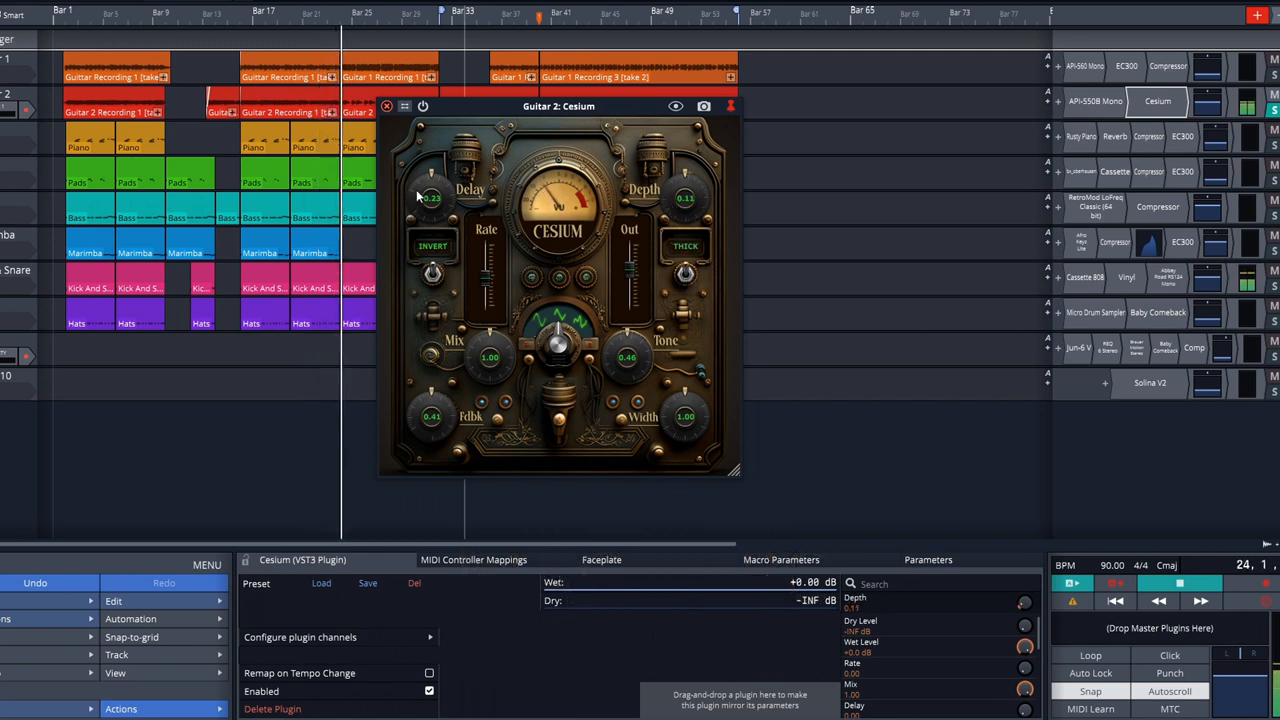
drag(430, 198, 430, 270)
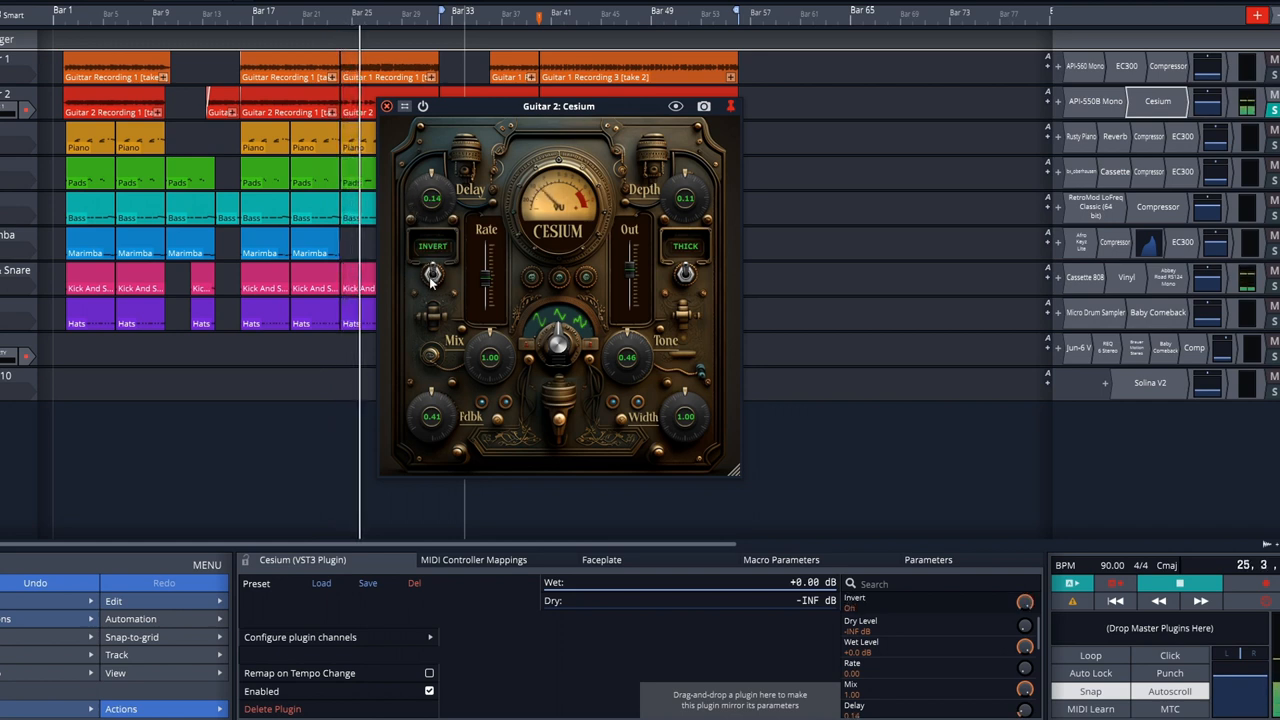
drag(432, 416, 416, 444)
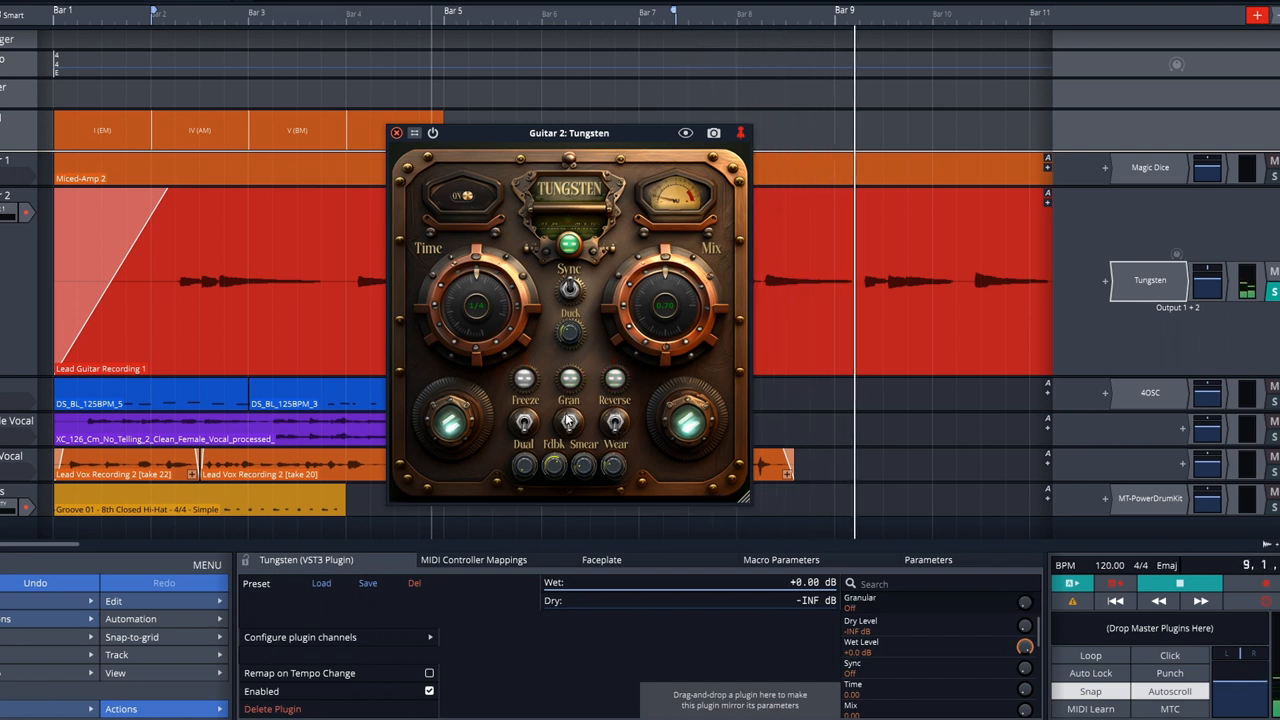
- Toggle one of Tungsten's switches on the Guitar 2 track
click(568, 378)
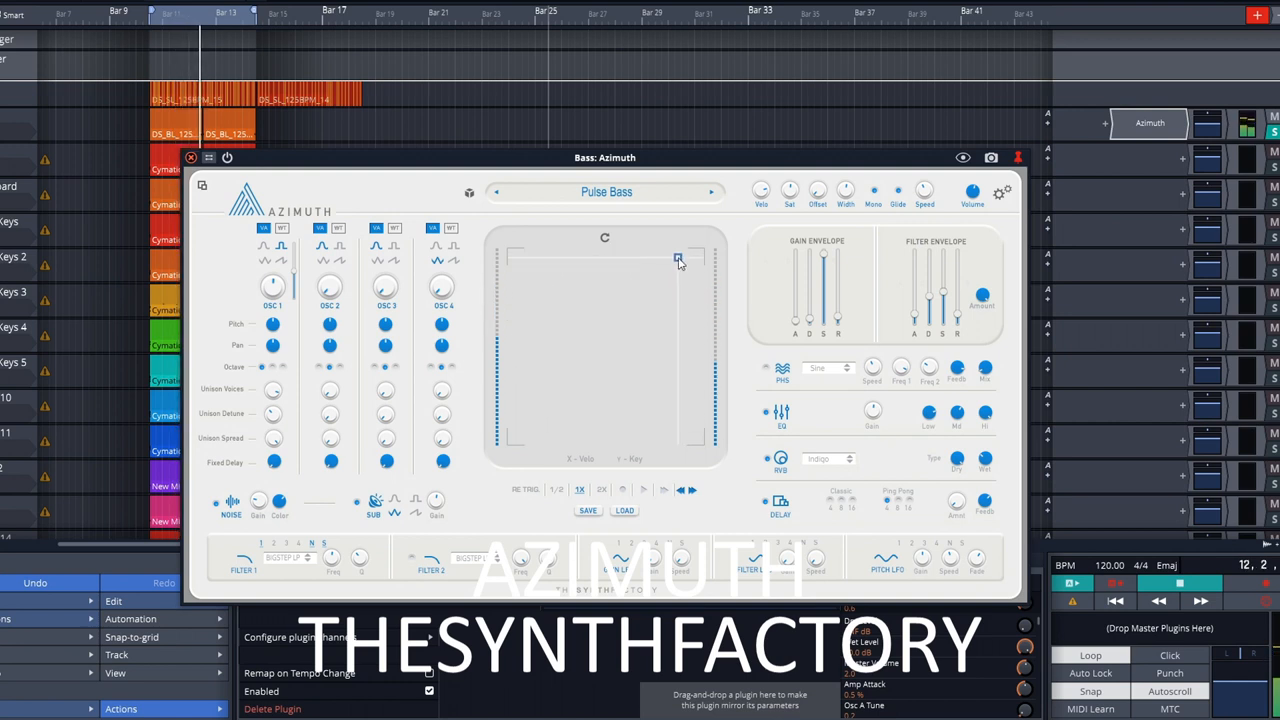
- Sweep the bass morph point, then load the BASS > LupaBass preset and move on to the lead presets
drag(678, 258, 564, 424)
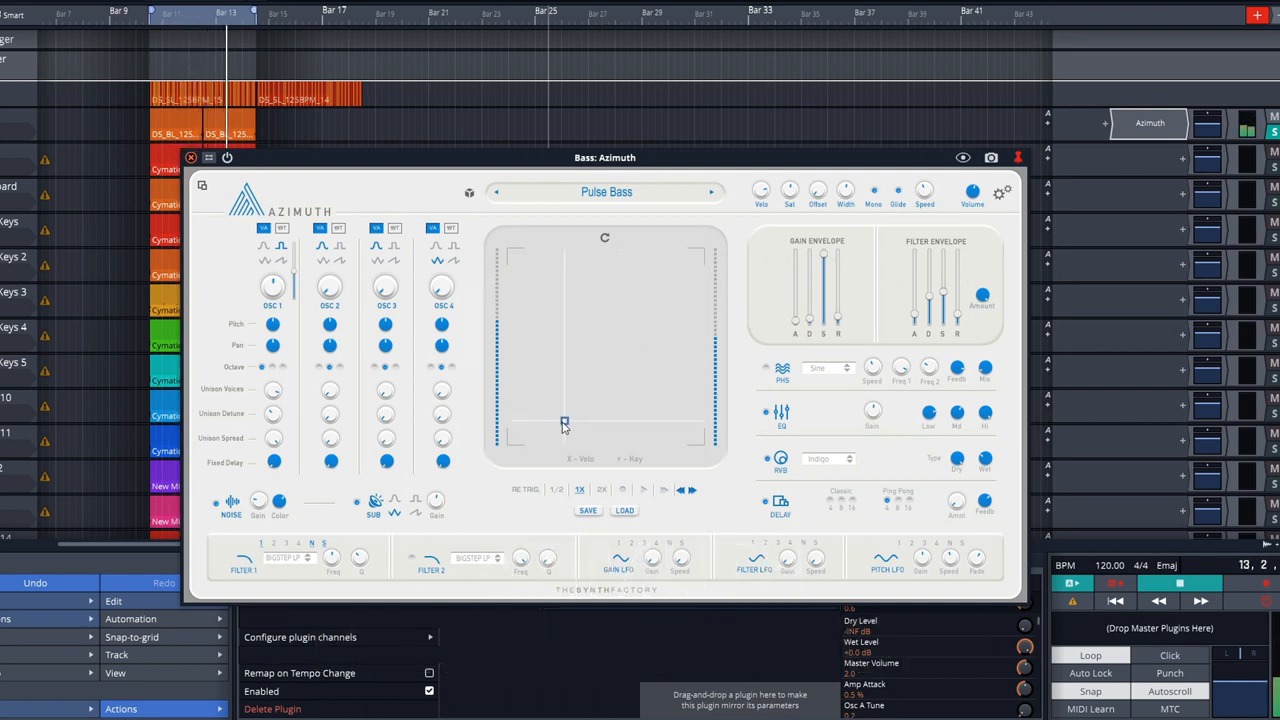
drag(564, 422, 608, 336)
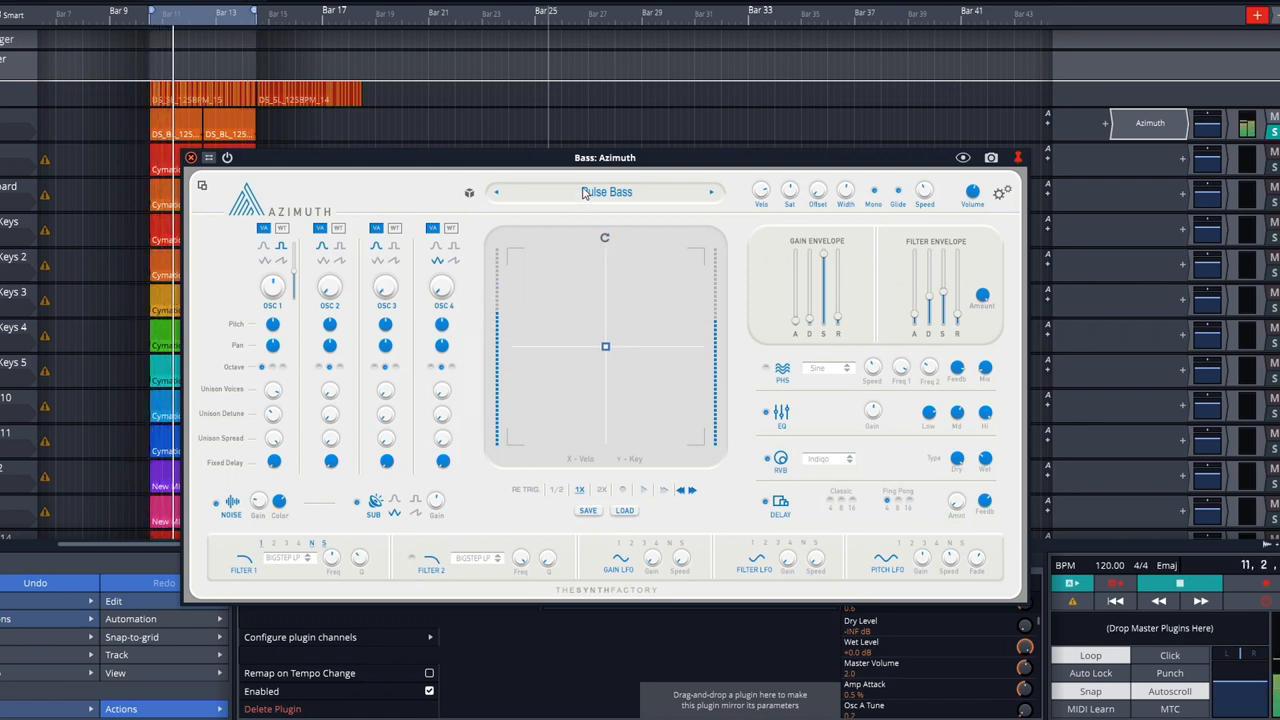
click(606, 192)
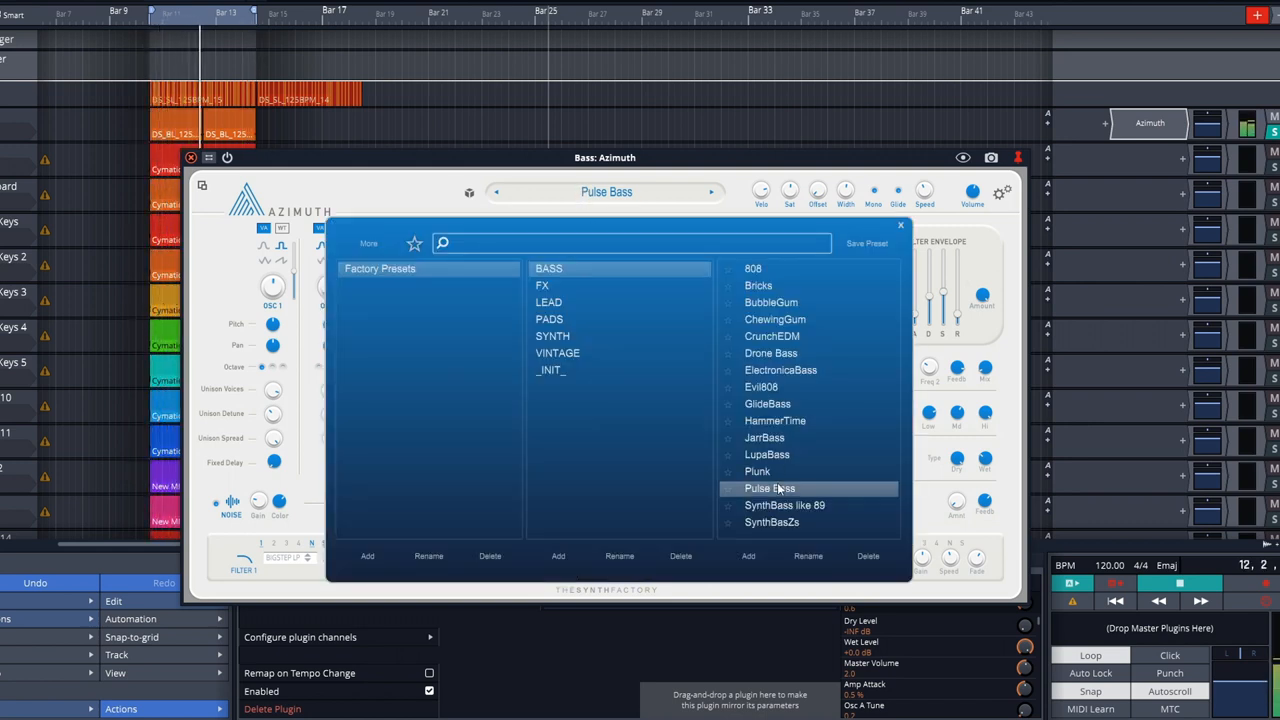
click(768, 454)
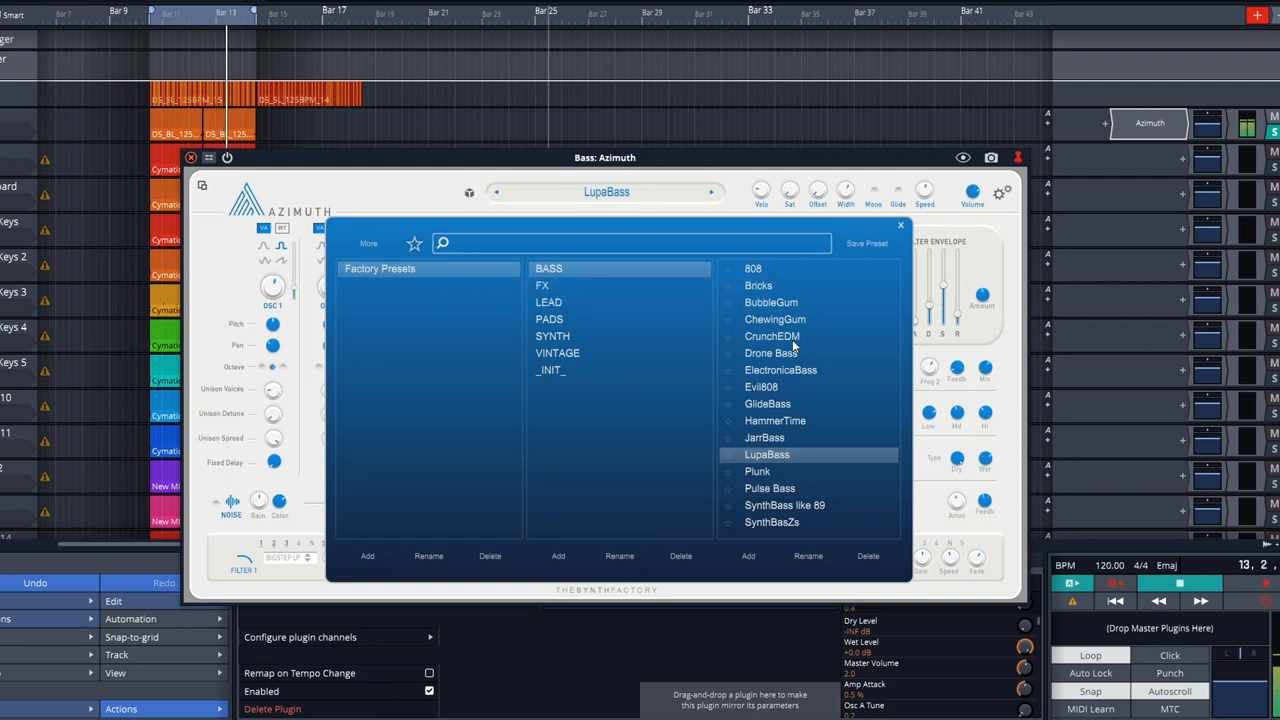
click(900, 224)
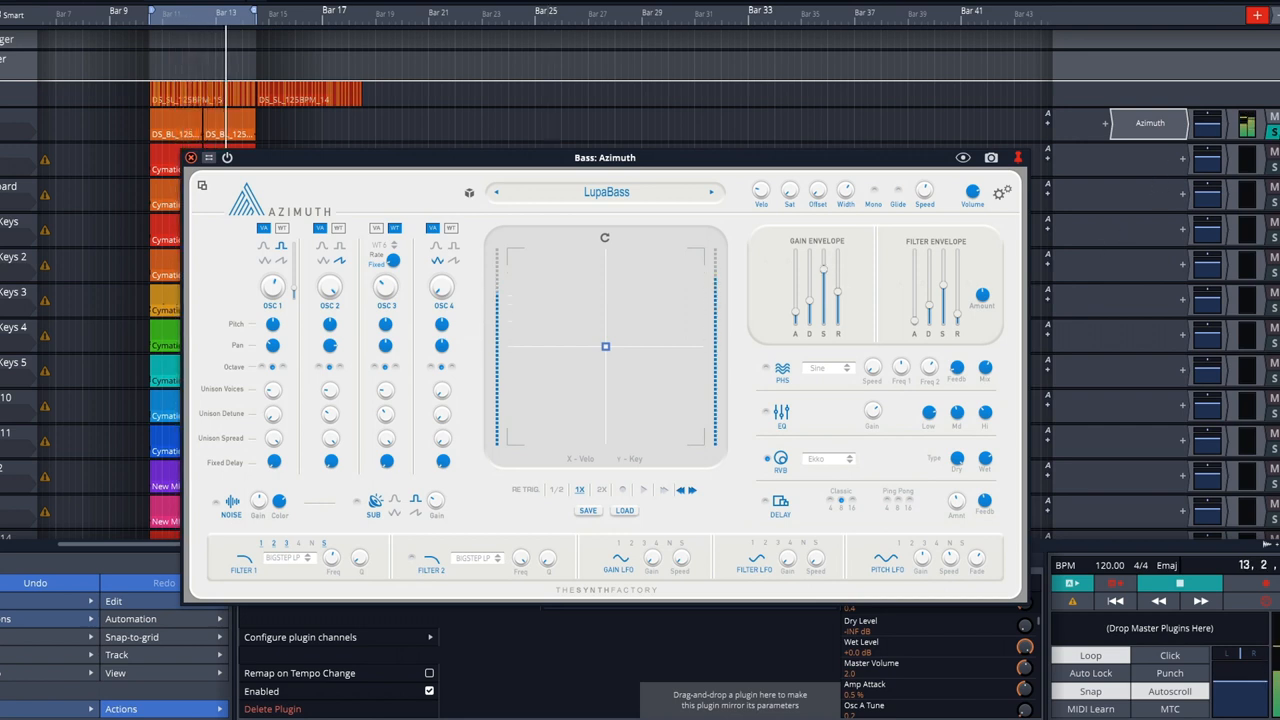
click(606, 192)
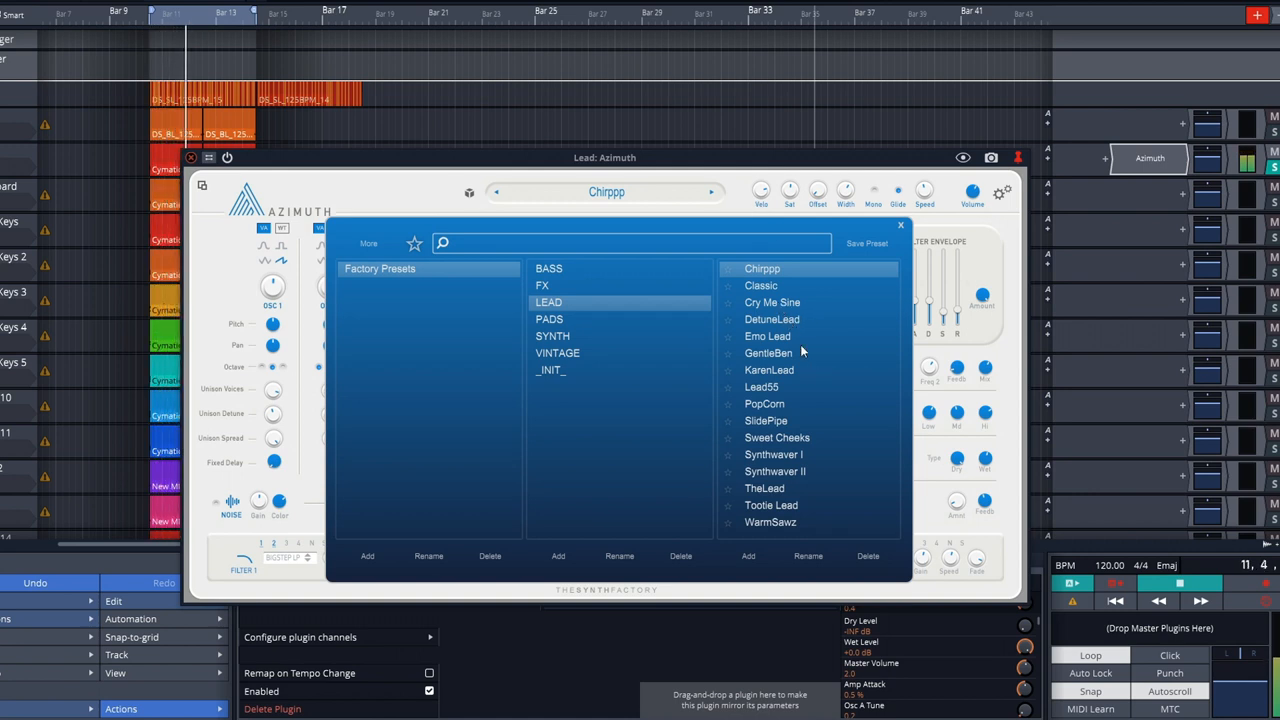
- Audition Emo Lead, load TheLead preset and morph the lead sound around the XY pad
click(768, 336)
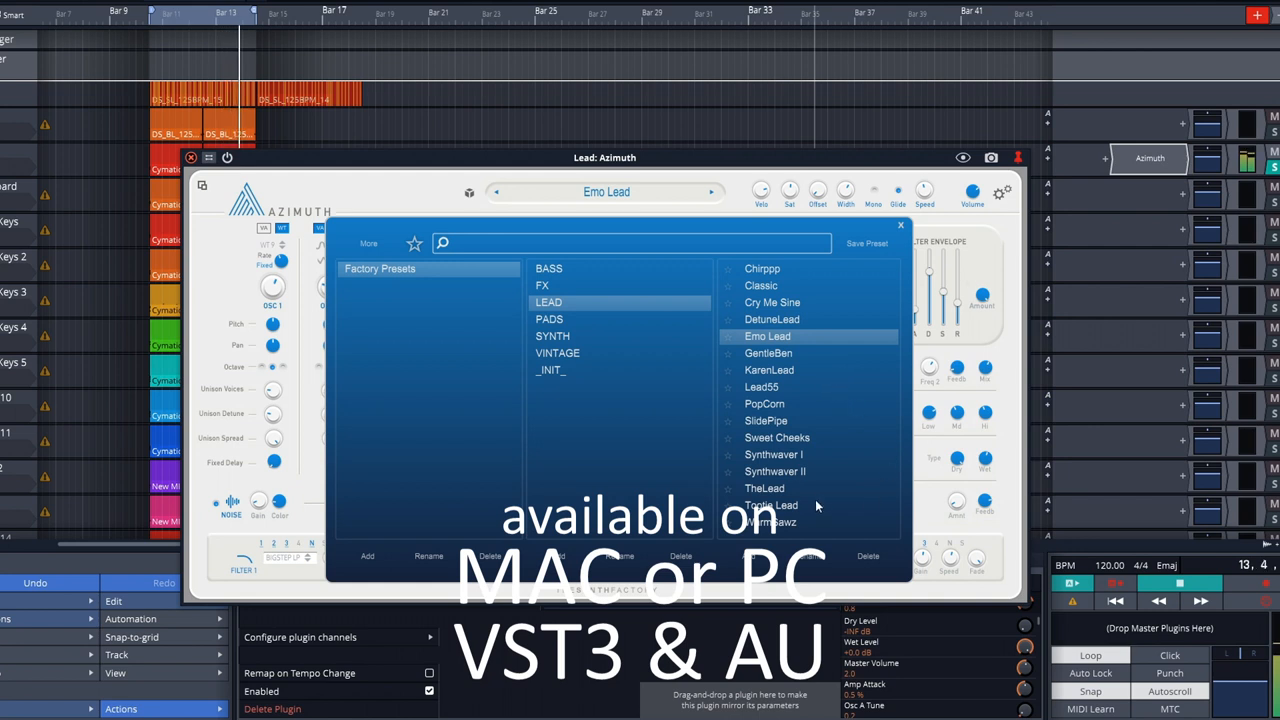
click(764, 488)
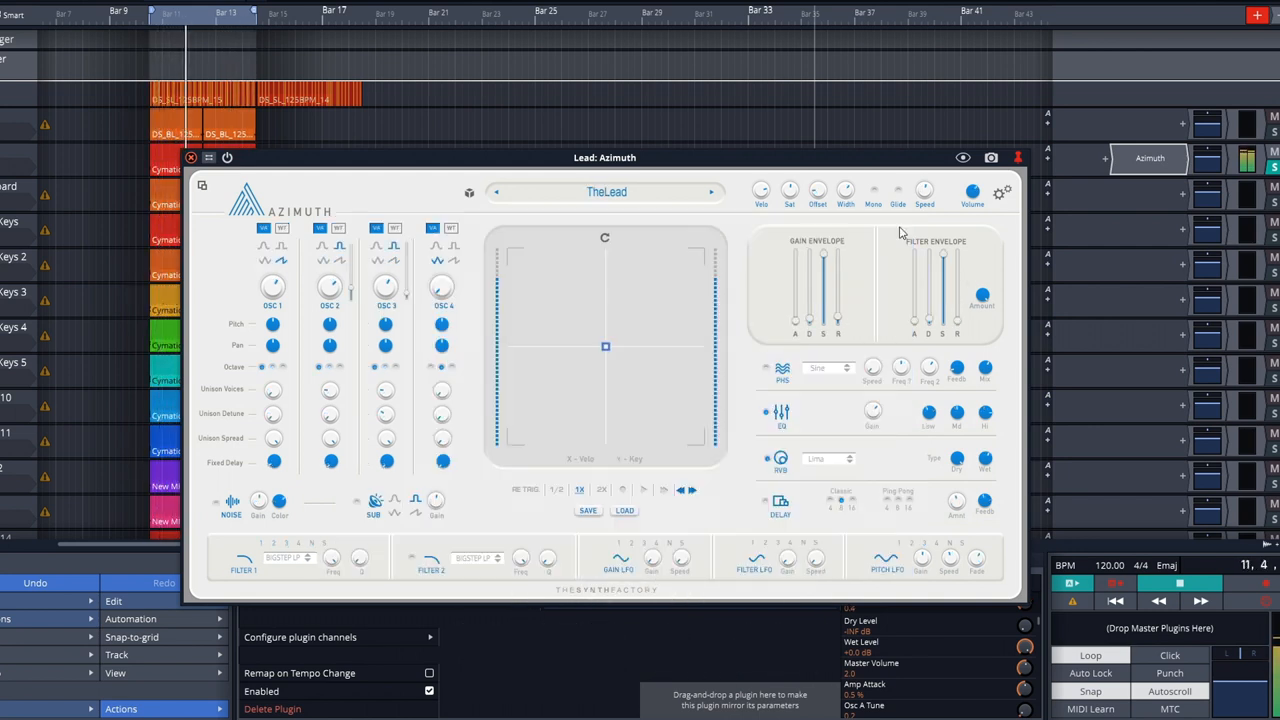
drag(604, 348, 578, 272)
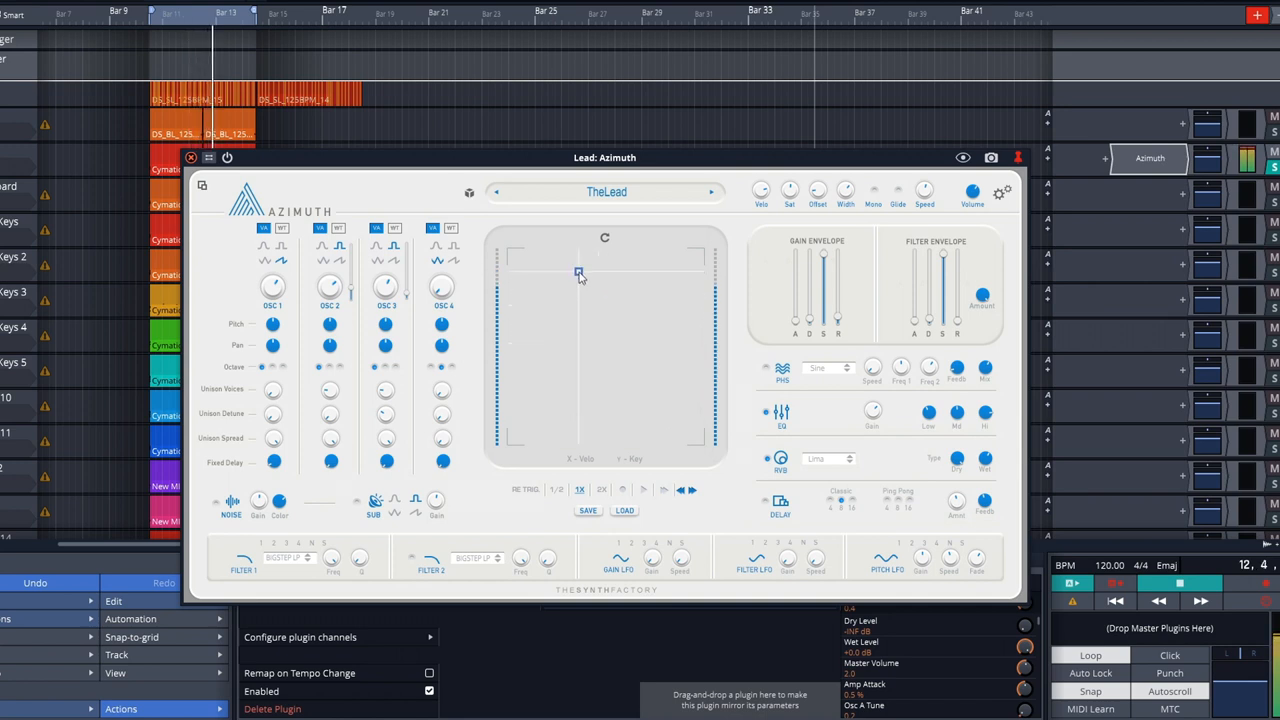
drag(578, 272, 588, 418)
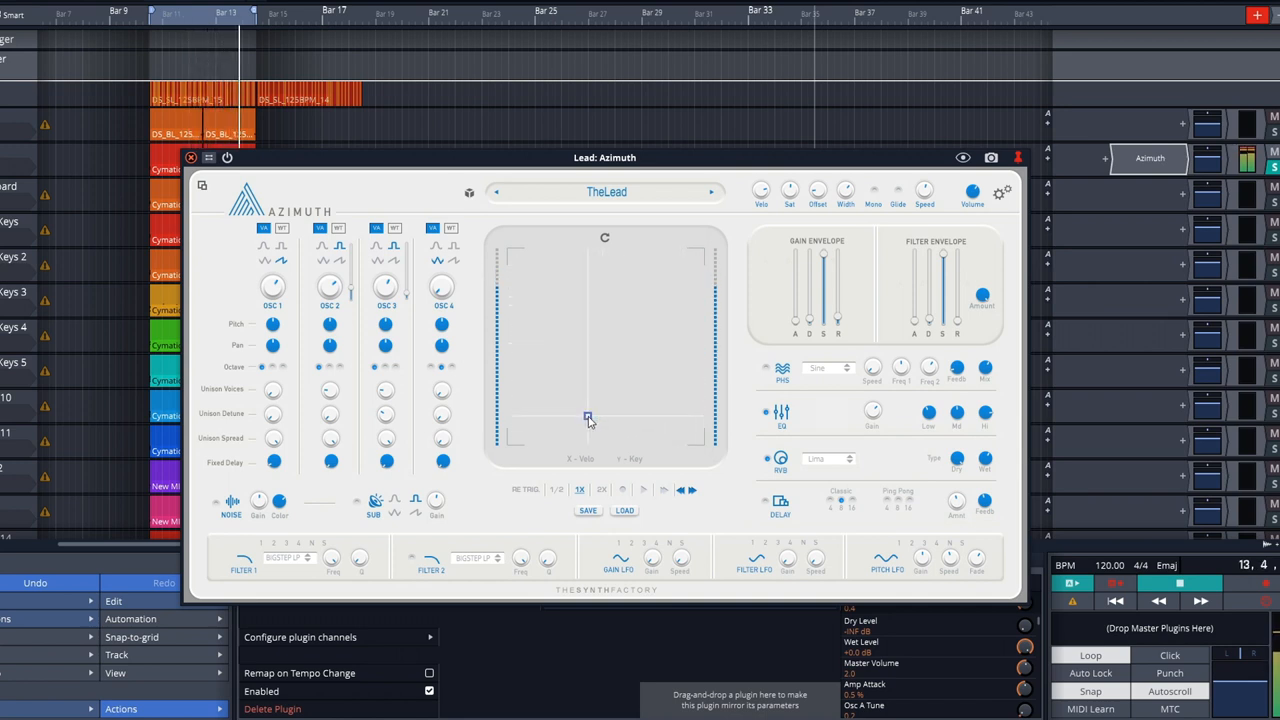
drag(588, 418, 632, 280)
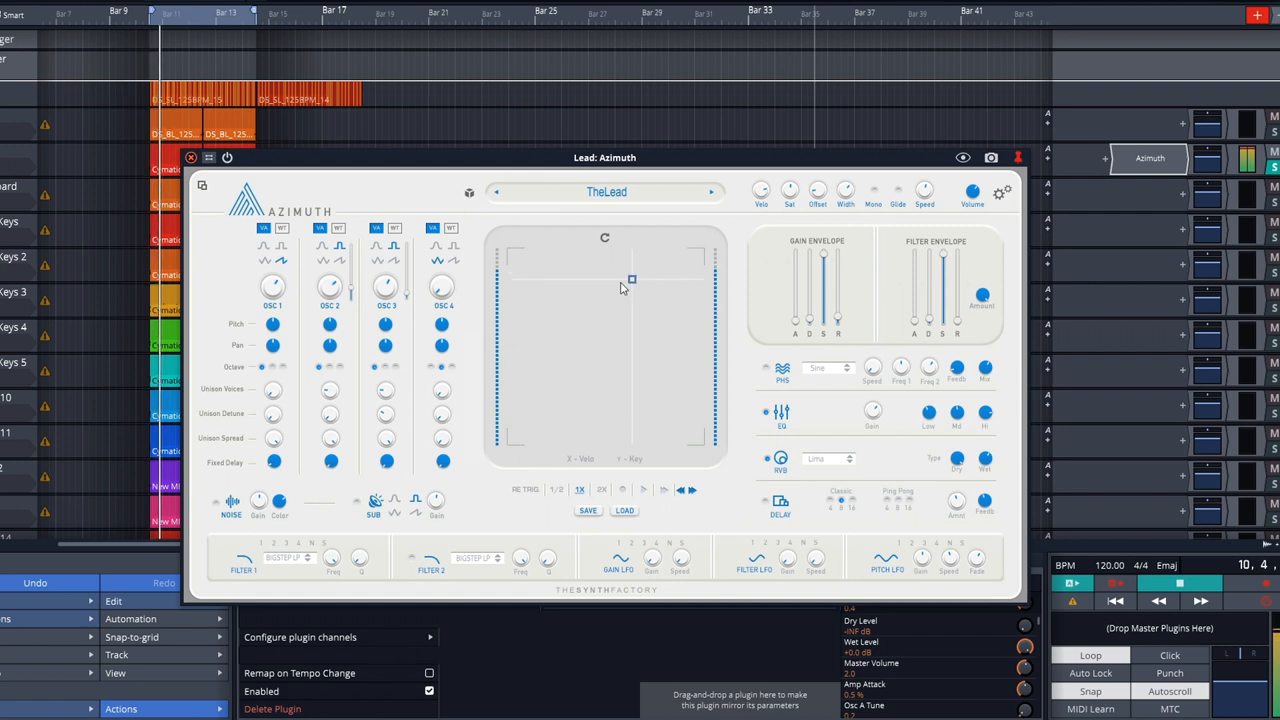
drag(632, 280, 604, 348)
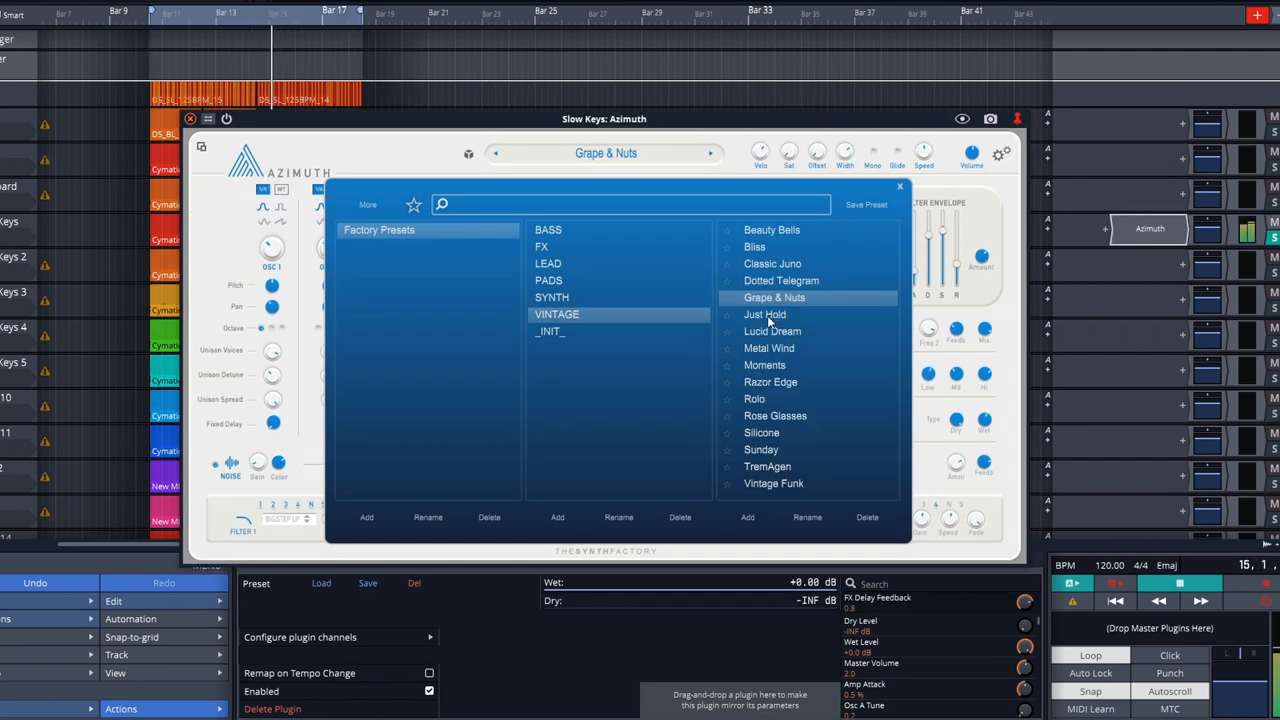
- Flip between the _INIT_ and VINTAGE categories and pick Grape & Nuts for Slow Keys
click(548, 332)
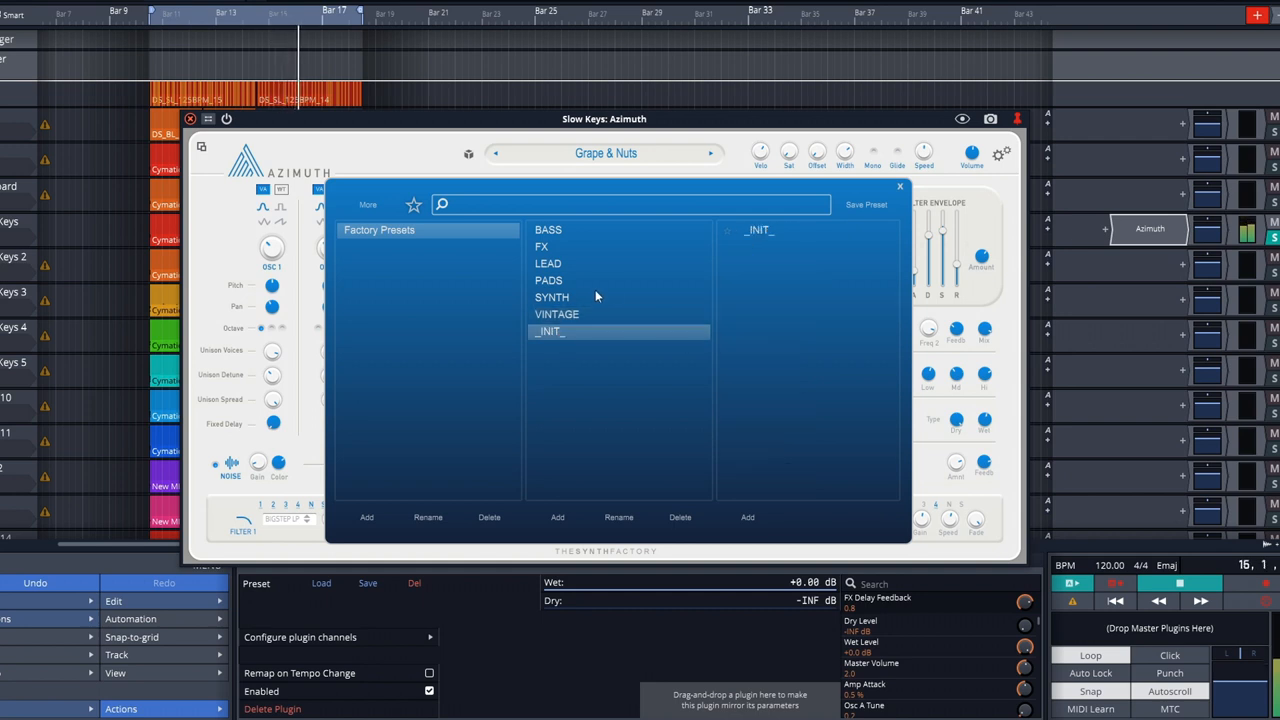
click(556, 314)
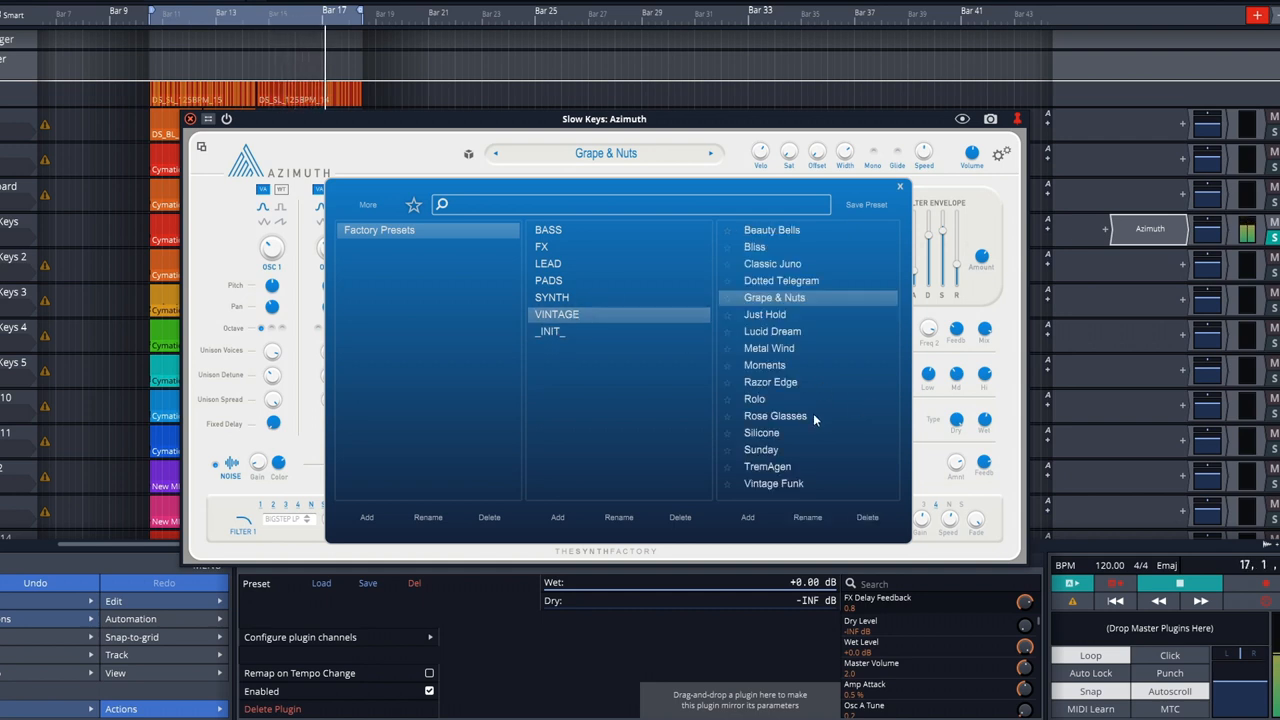
click(776, 414)
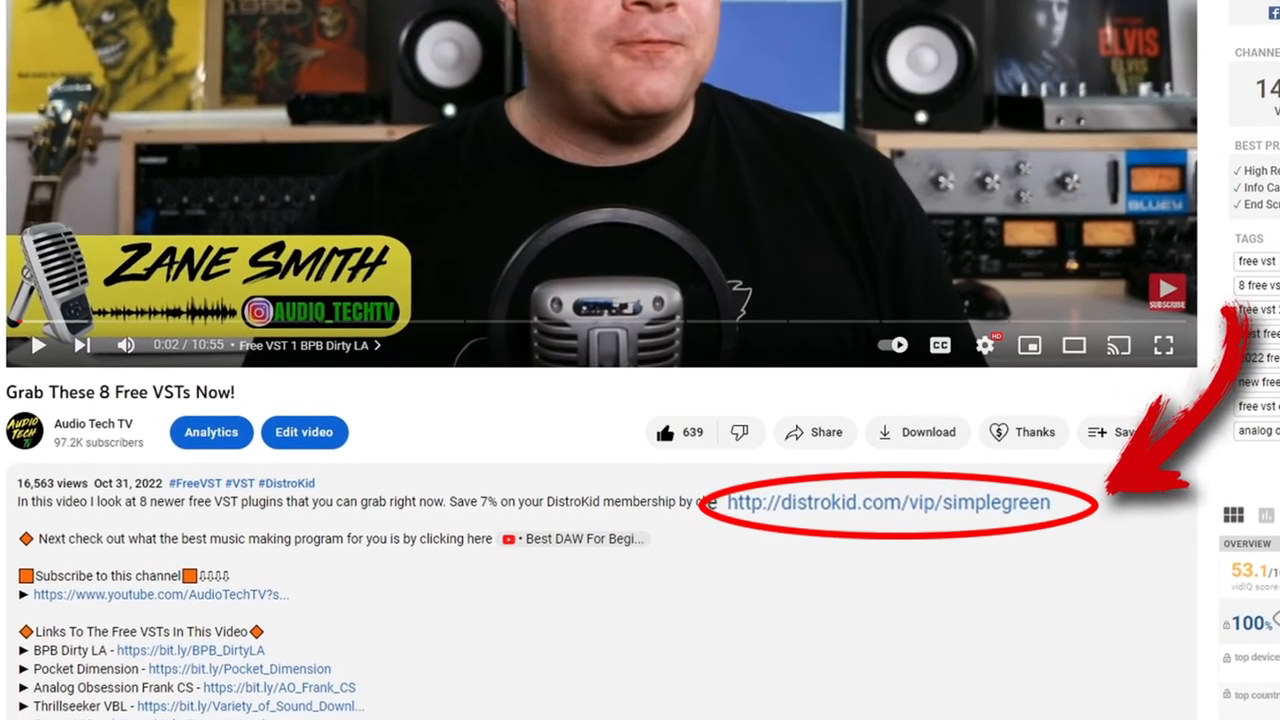
- Follow the distrokid.com/vip discount link from the video description
click(884, 502)
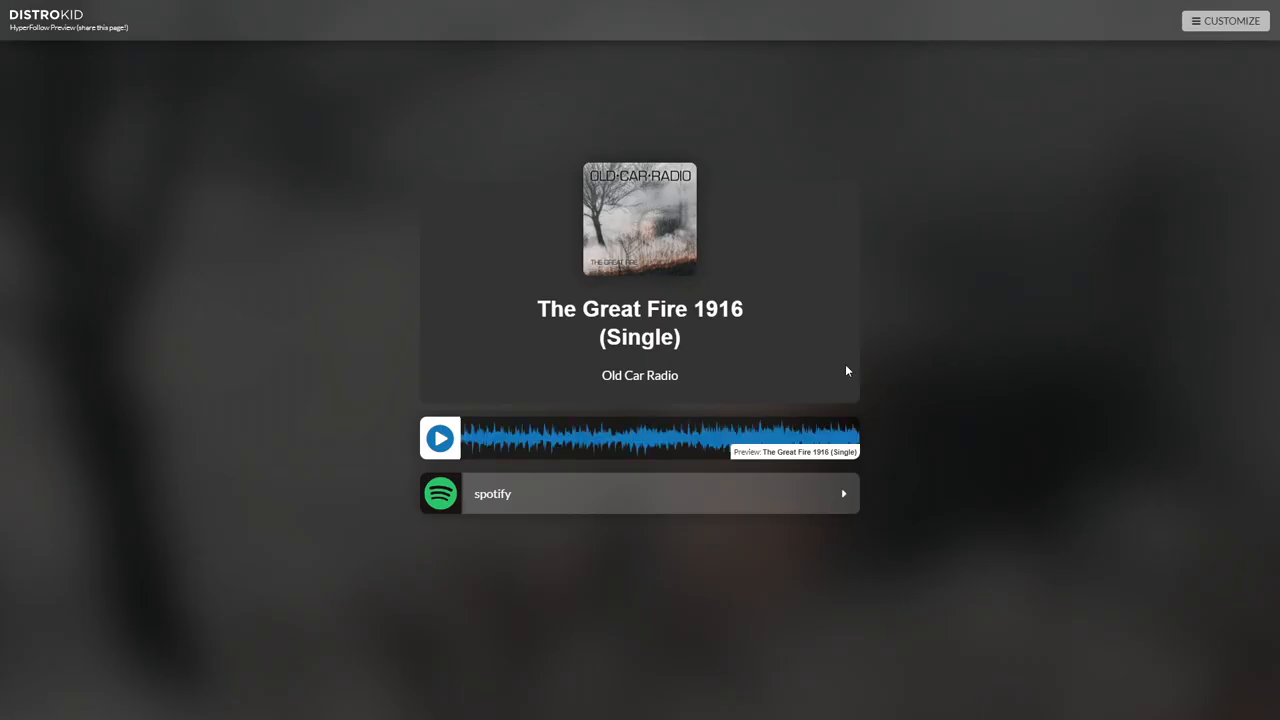
mouse_move(460, 388)
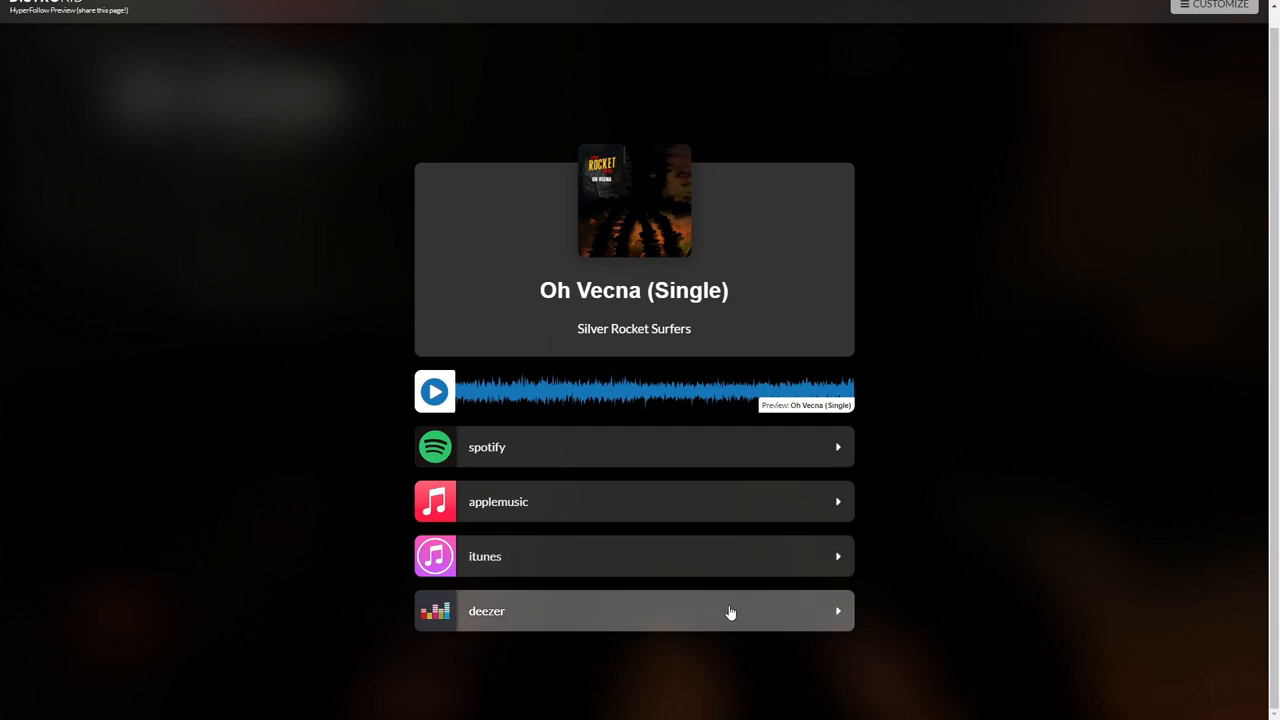
mouse_move(416, 390)
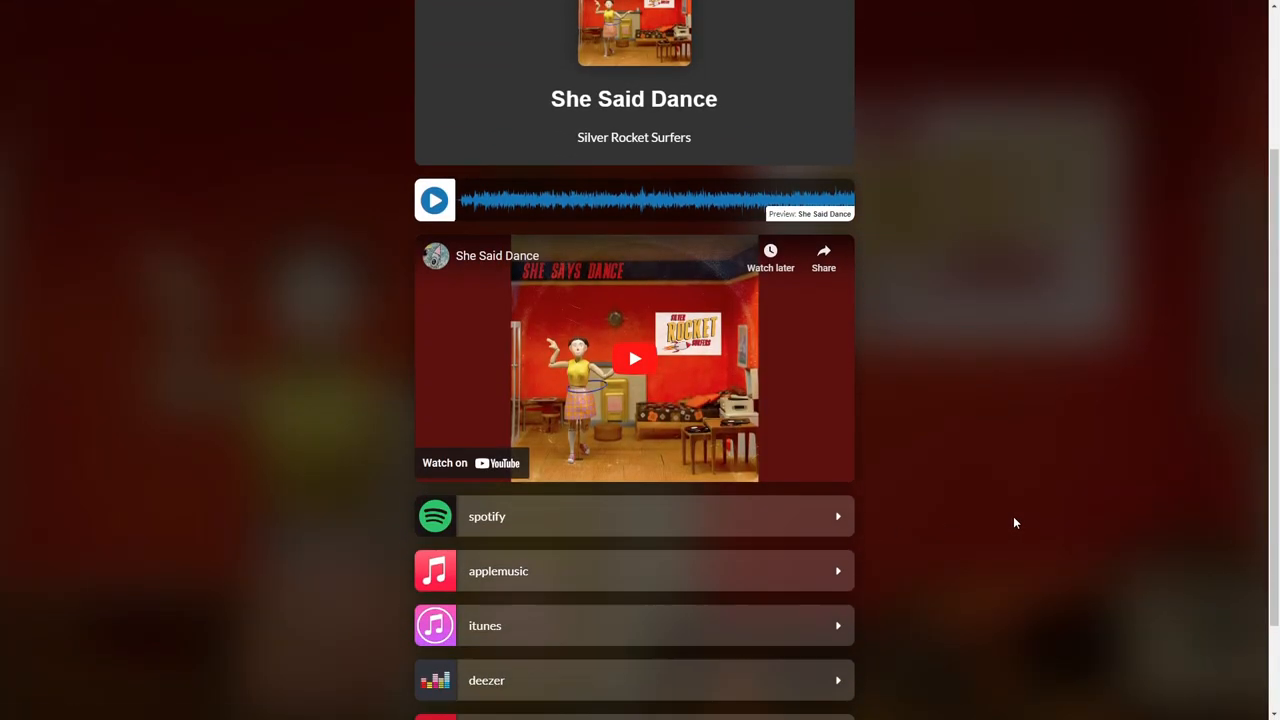
- Scroll down the She Said Dance page to its embedded video and store links
scroll(down, 3)
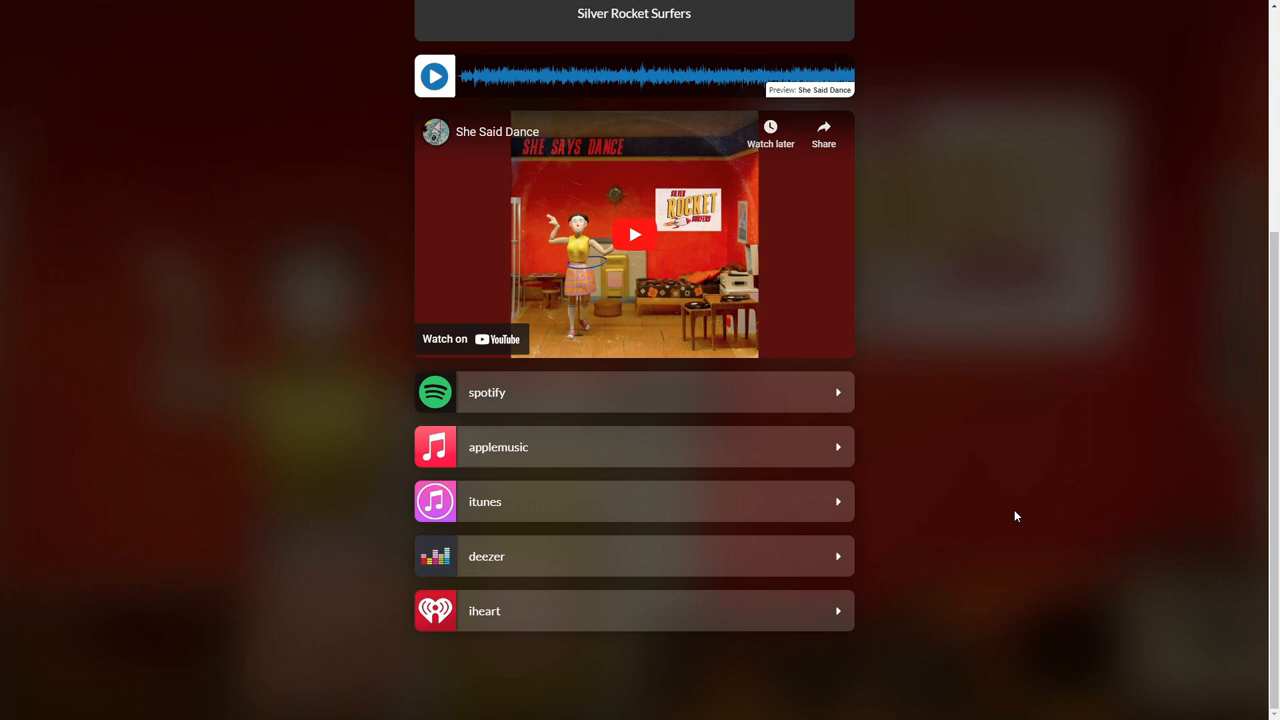
mouse_move(1012, 504)
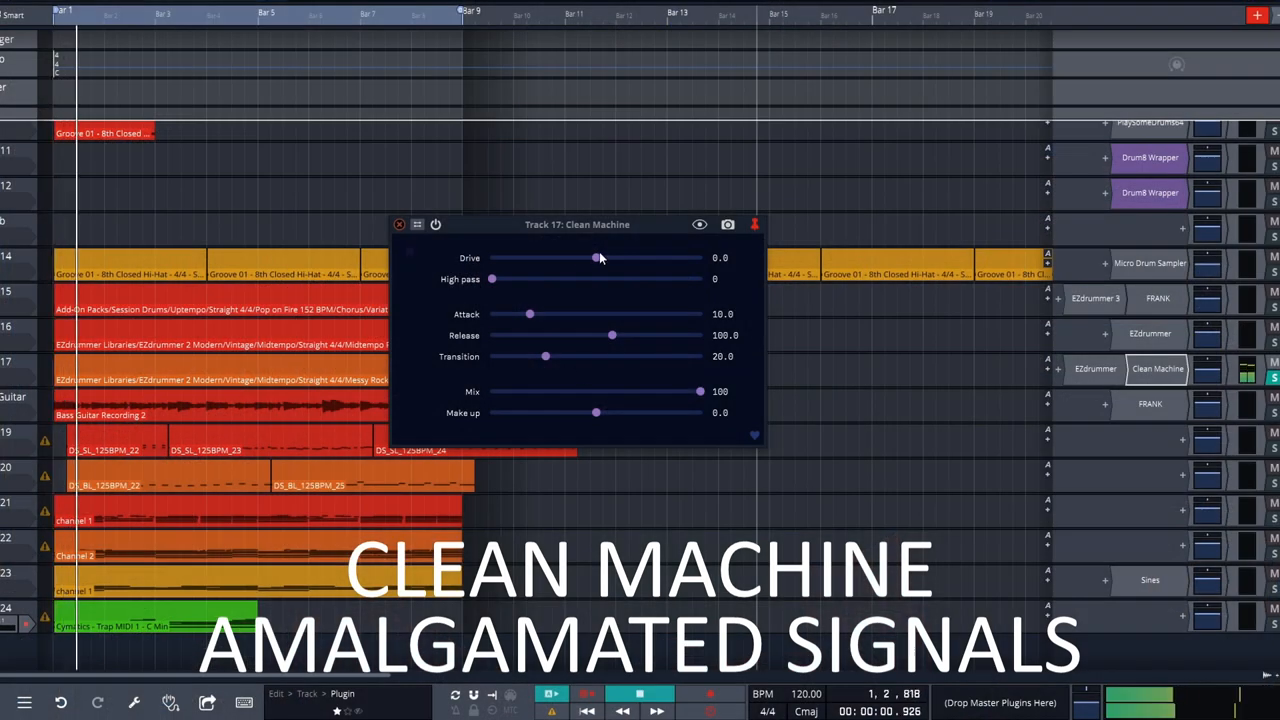
- Try drive values around 11-26, raise transition to about 219 and shorten attack to about 3
drag(596, 256, 642, 256)
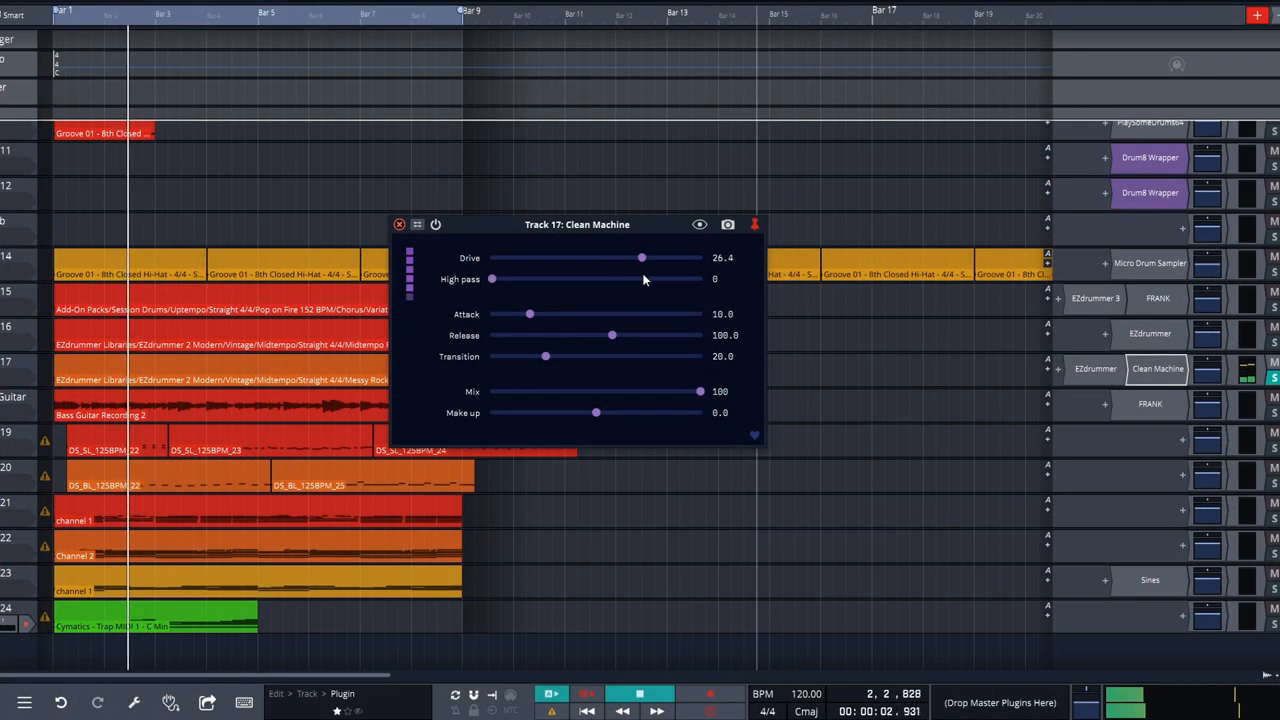
drag(640, 256, 616, 256)
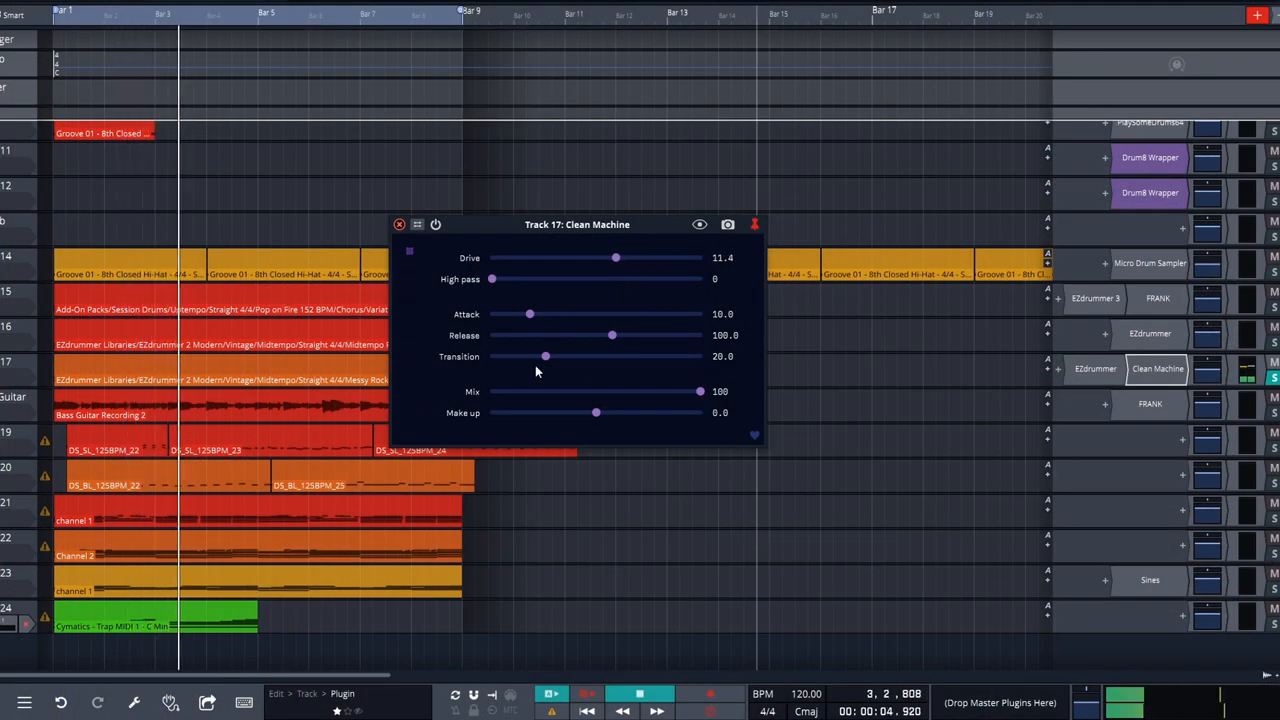
drag(544, 356, 670, 356)
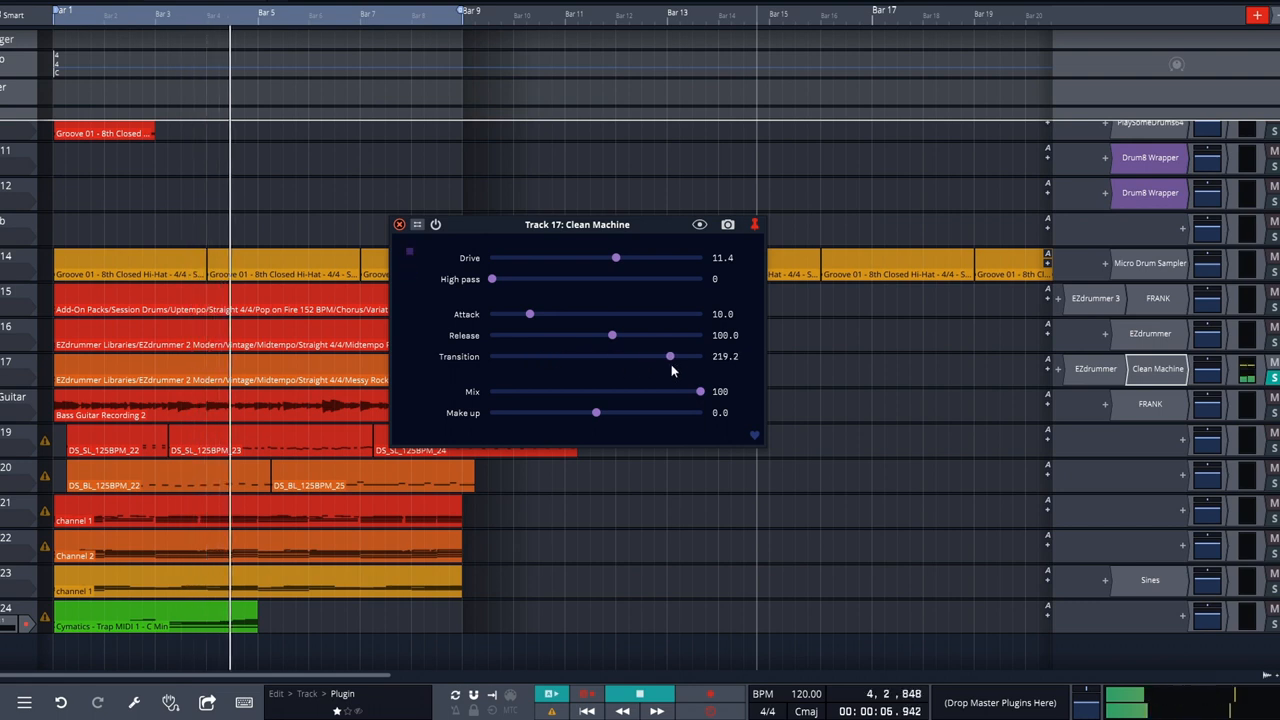
drag(616, 258, 640, 258)
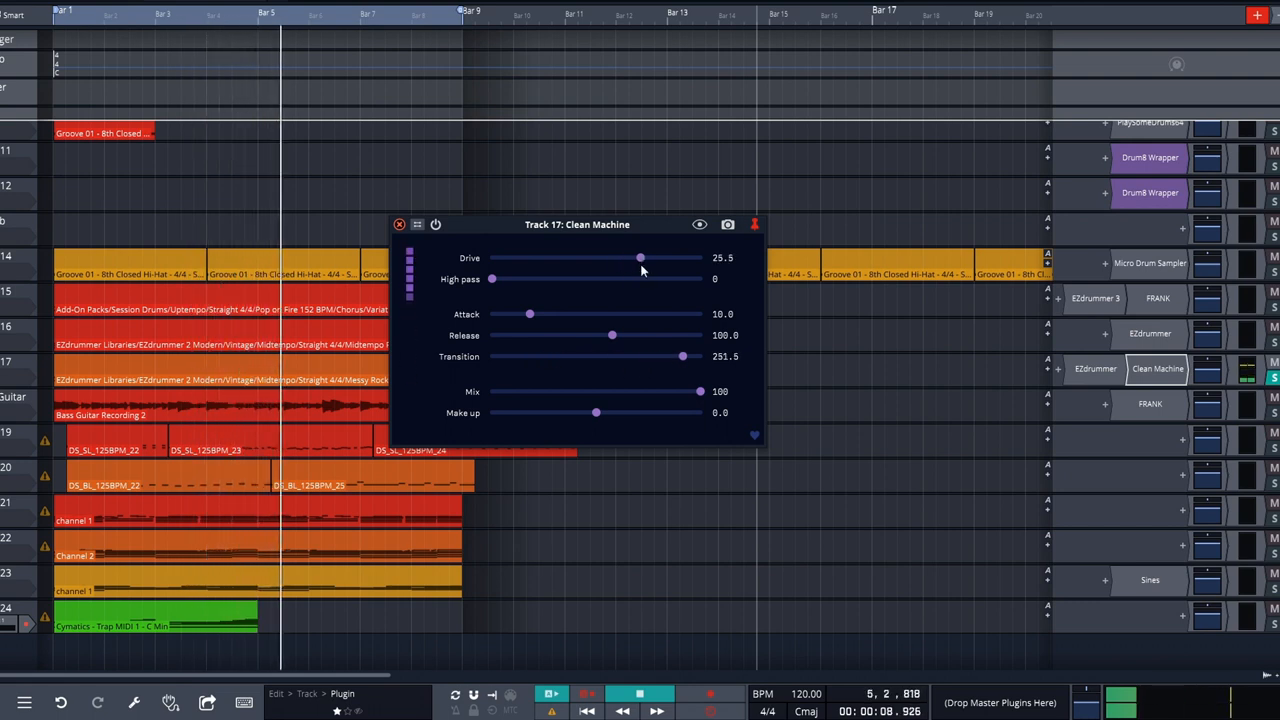
drag(530, 312, 512, 312)
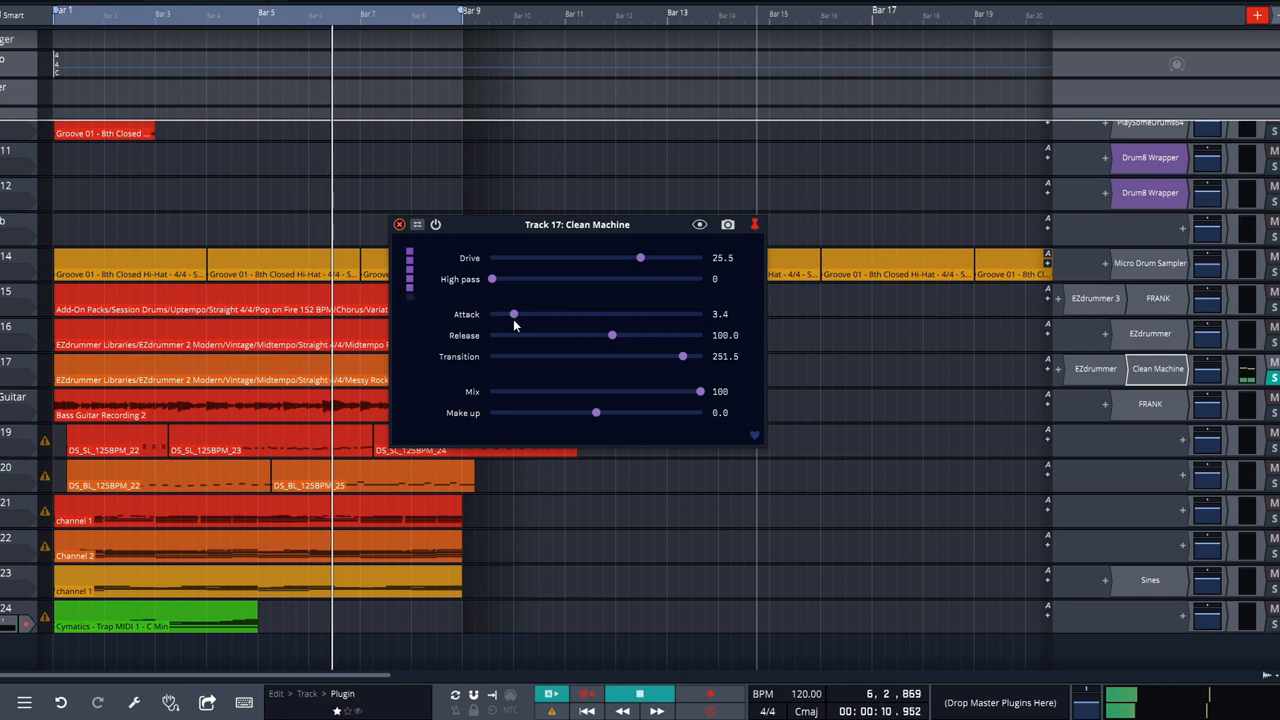
- Lengthen attack to about 209, drop release to about 3 and swing drive down to -26 and back up
drag(512, 314, 664, 314)
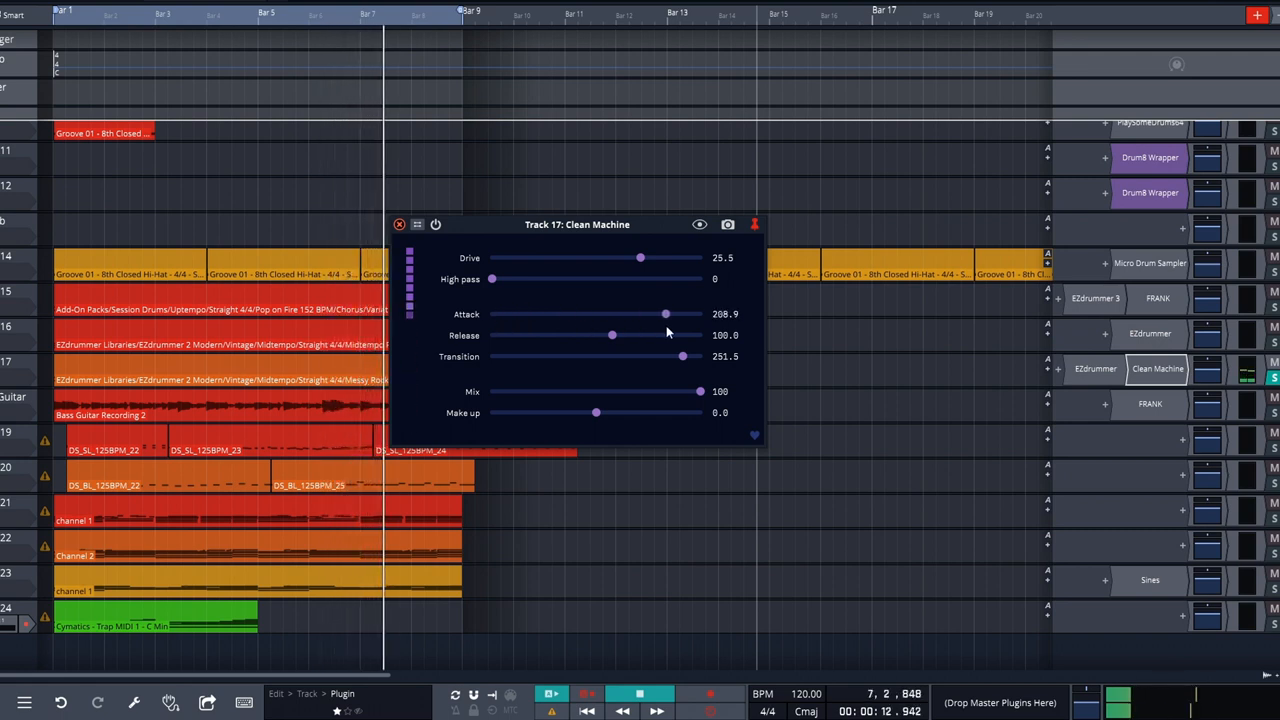
drag(612, 336, 578, 336)
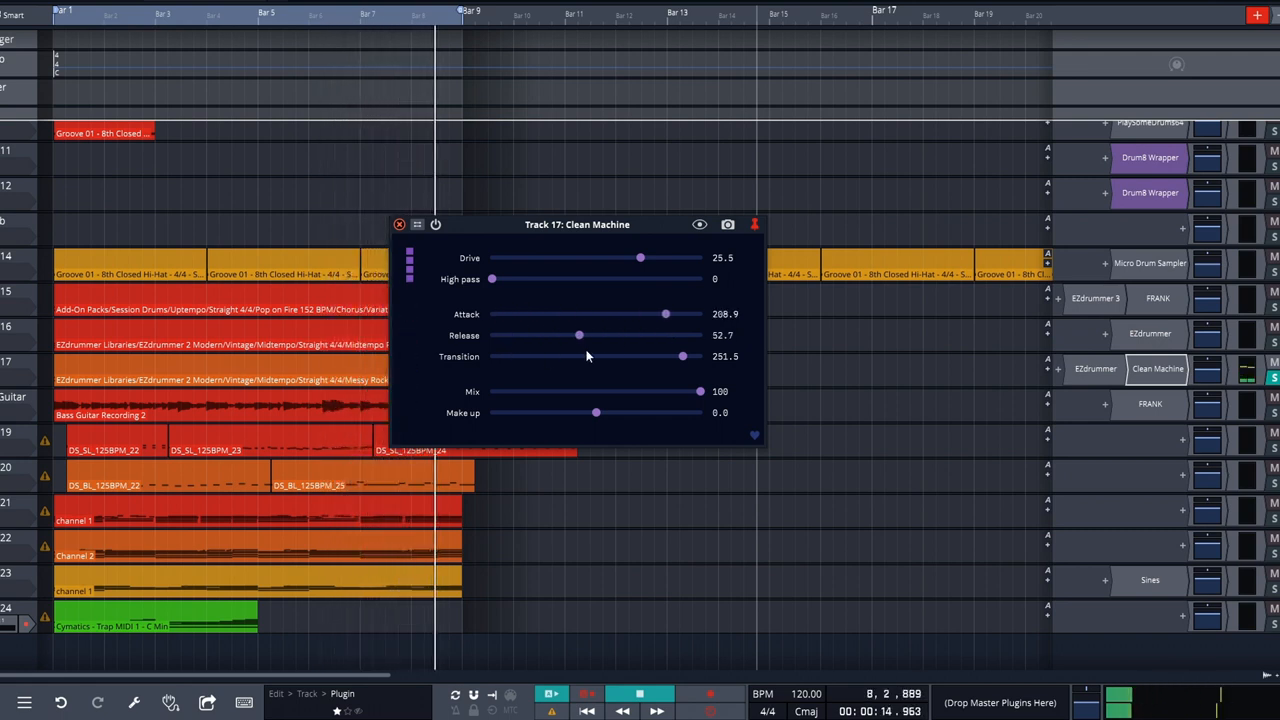
drag(578, 336, 512, 336)
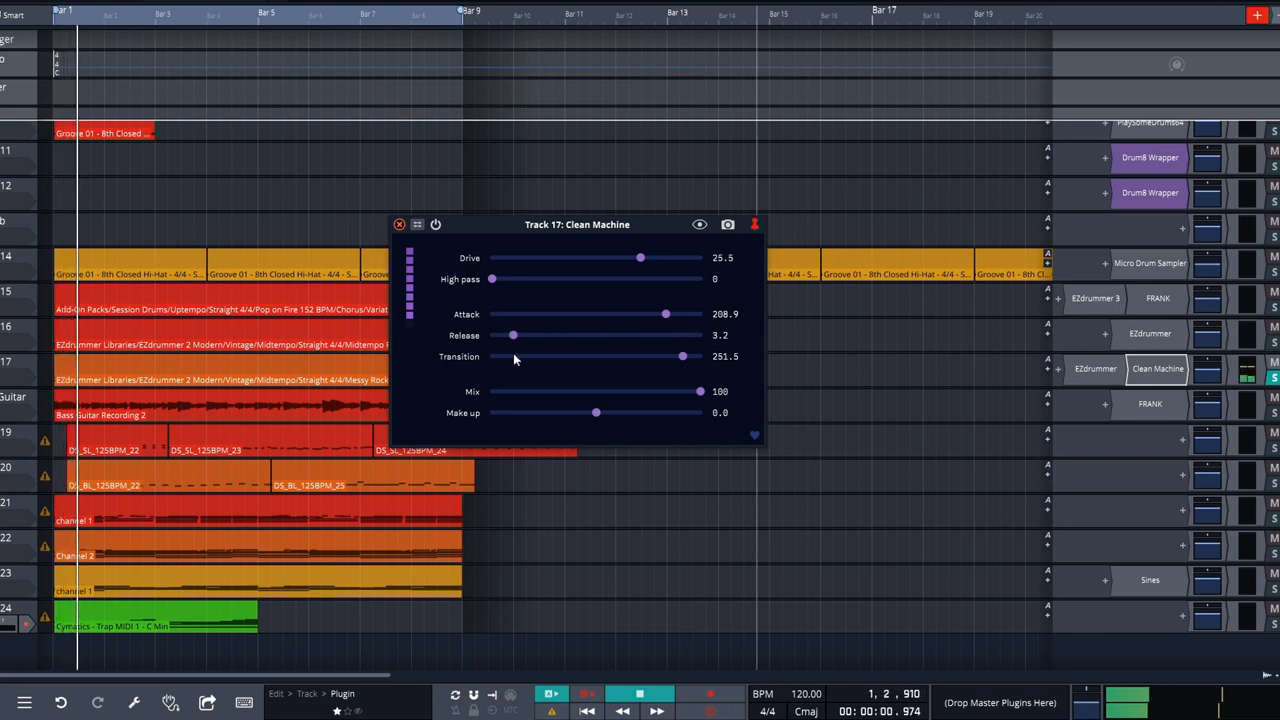
drag(664, 314, 552, 314)
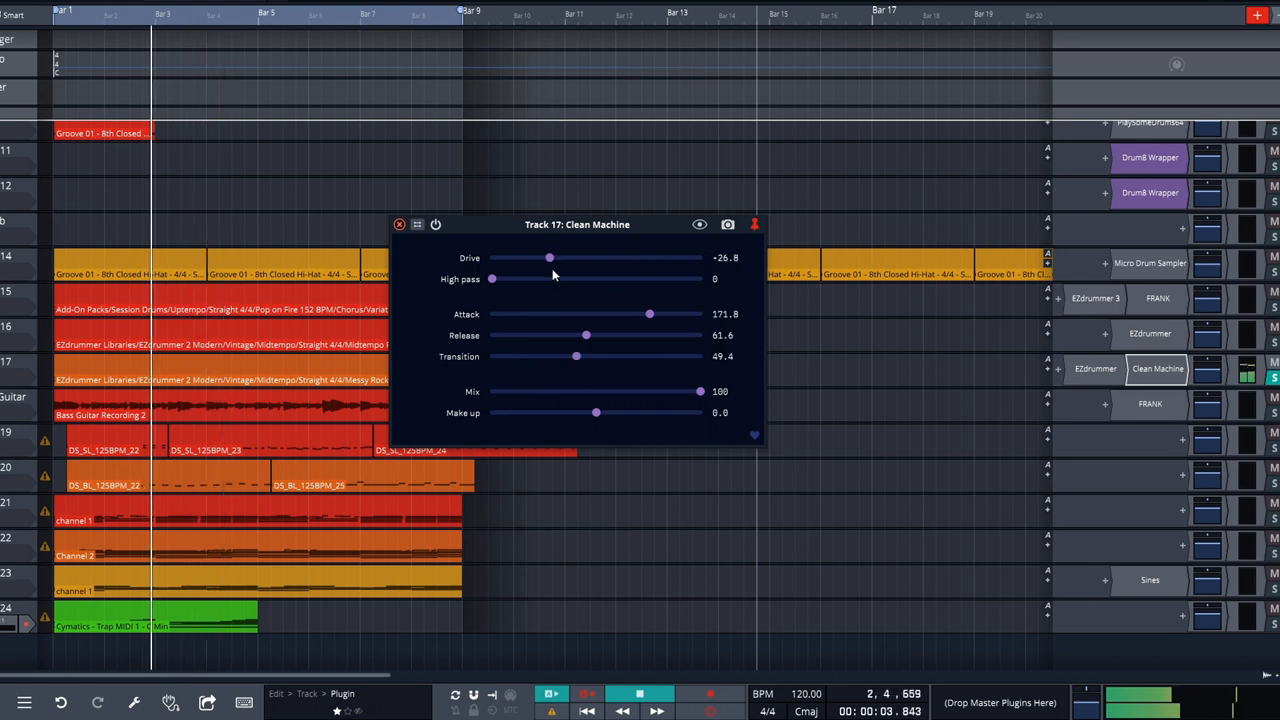
drag(548, 256, 656, 256)
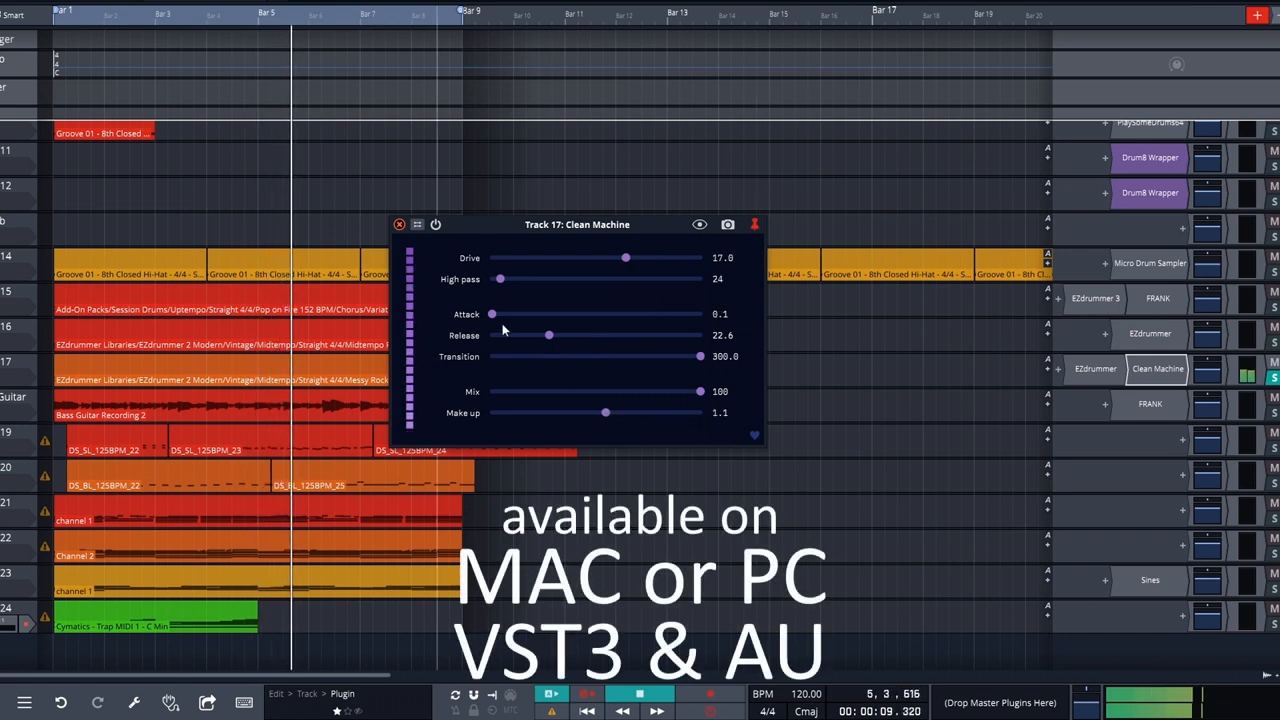
- Raise Clean Machine's attack to about 3, pull transition to minimum and drive down near zero
drag(492, 312, 512, 312)
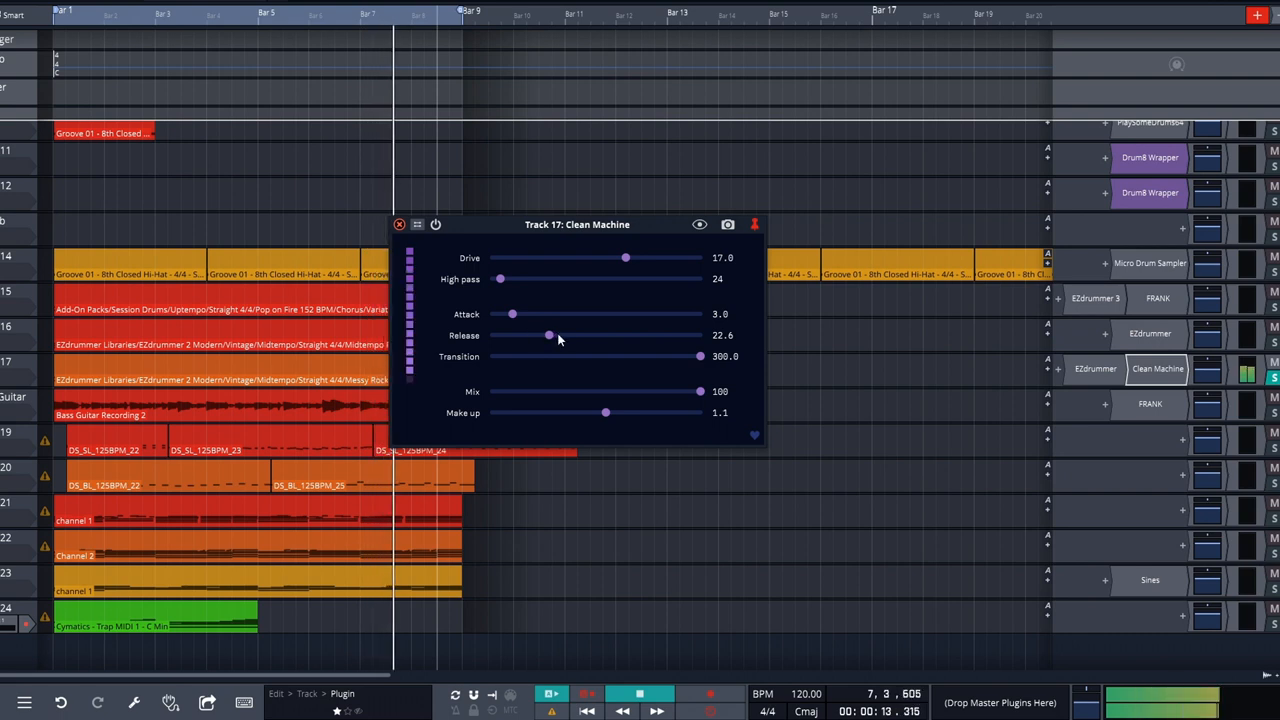
drag(700, 356, 500, 356)
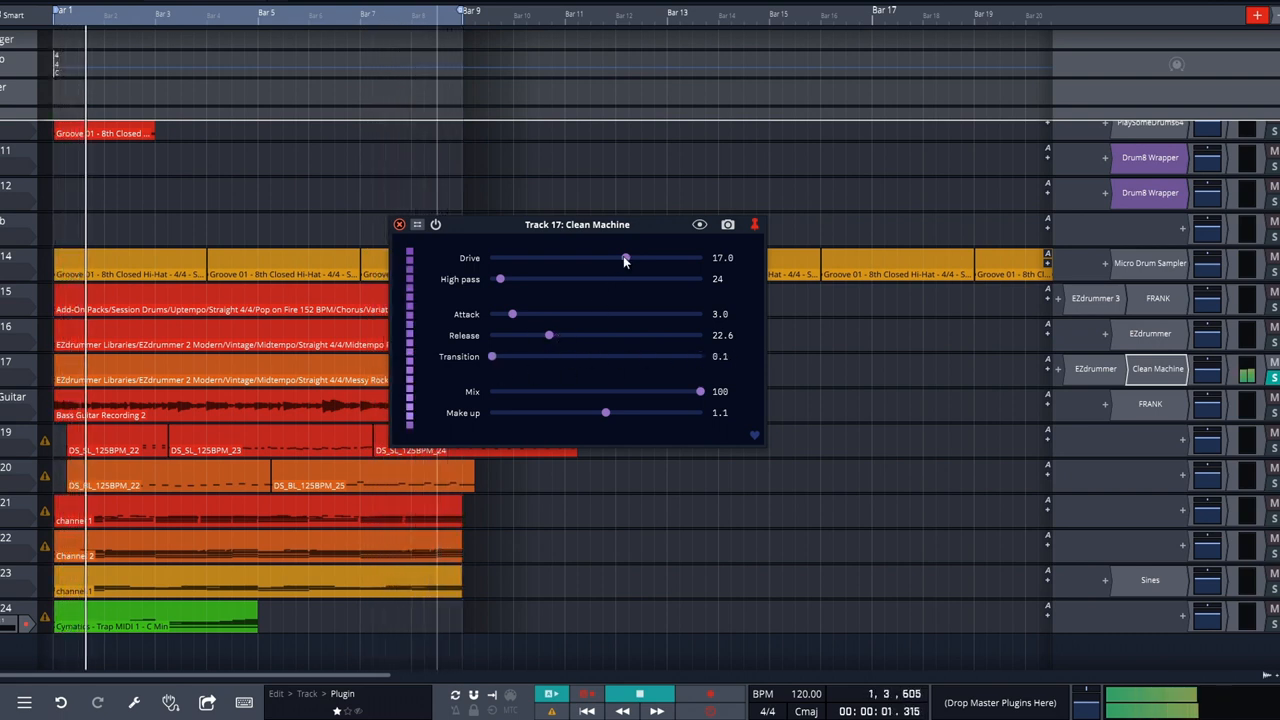
drag(624, 258, 596, 258)
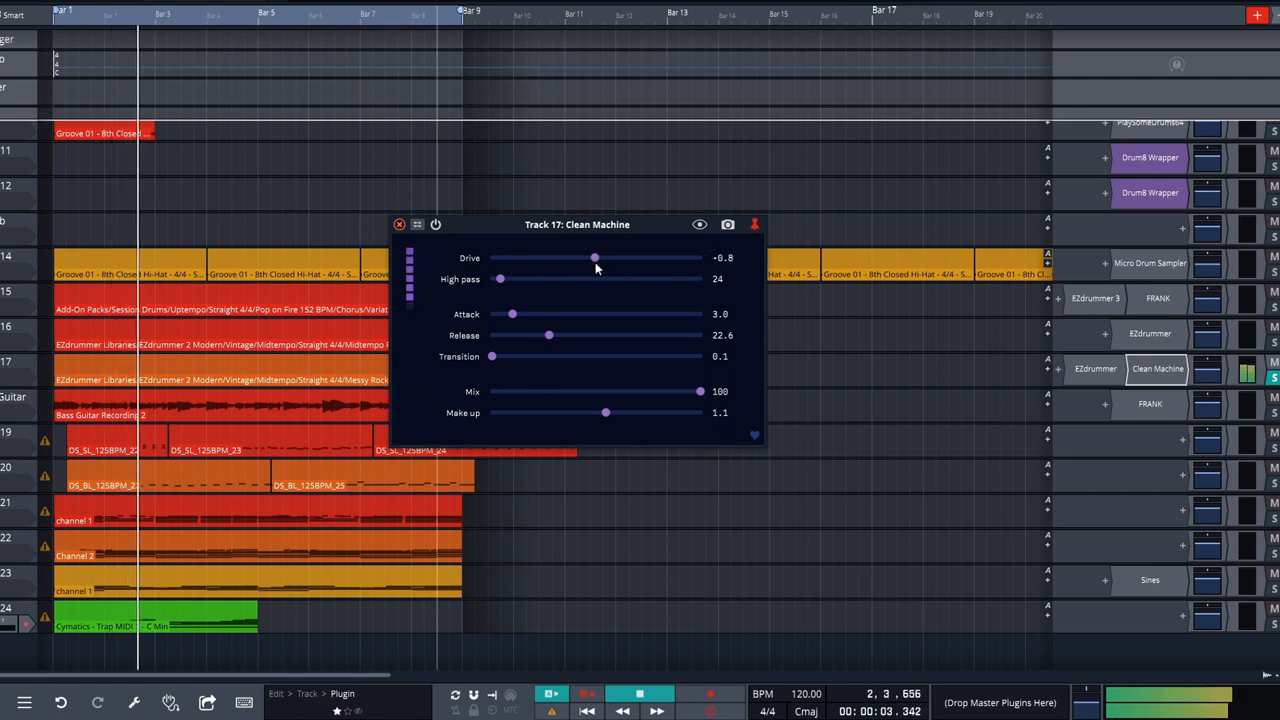
drag(596, 258, 592, 258)
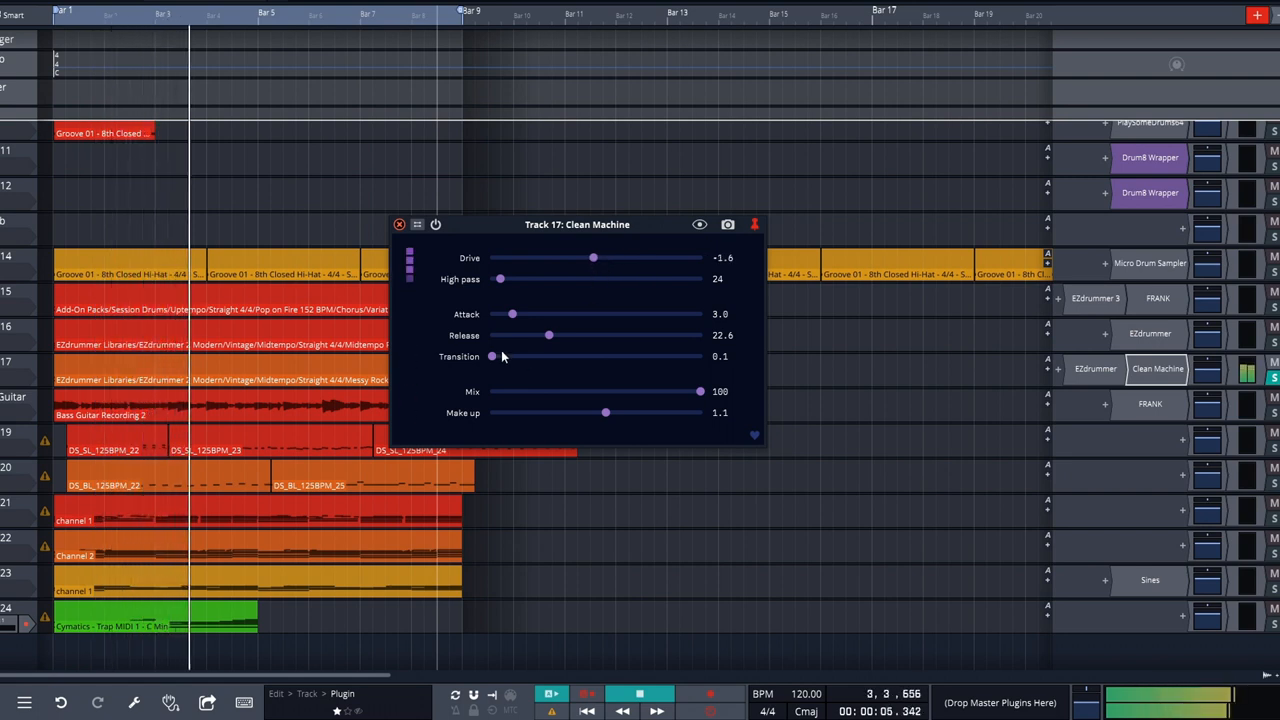
- Settle the transition at about 1.5 and bring the drive back up to about 10
drag(492, 356, 676, 356)
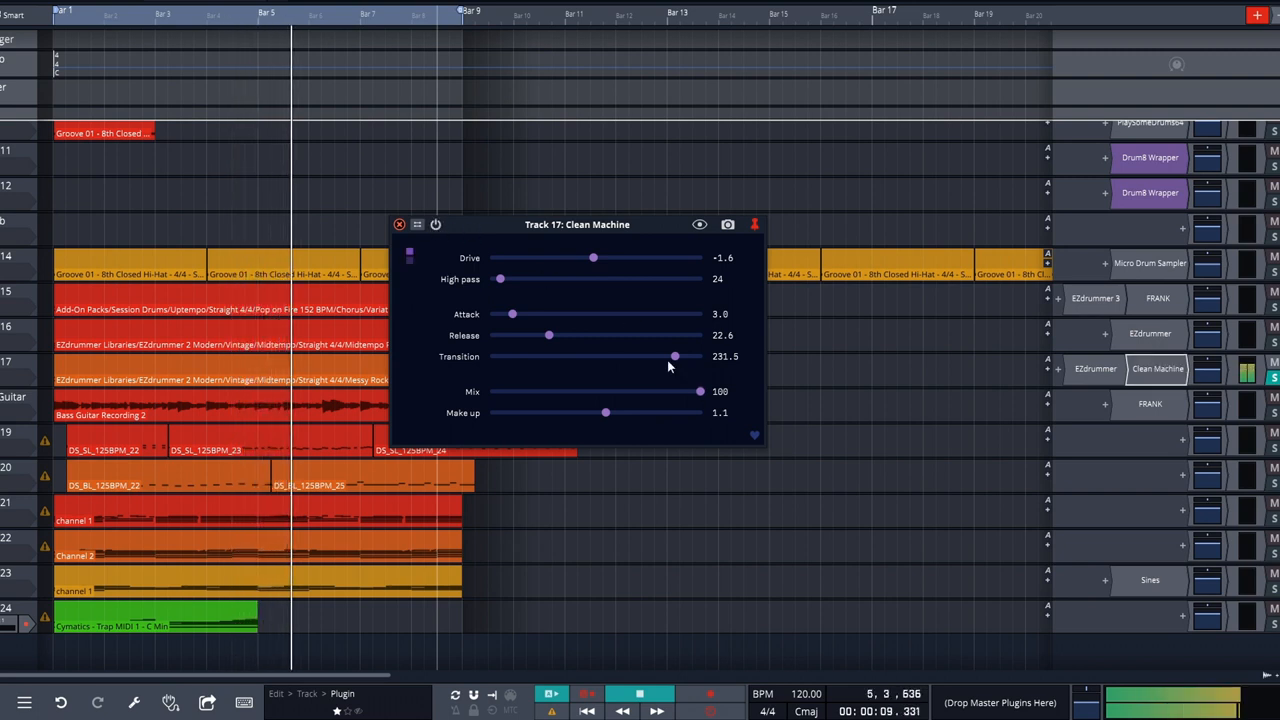
drag(676, 356, 504, 356)
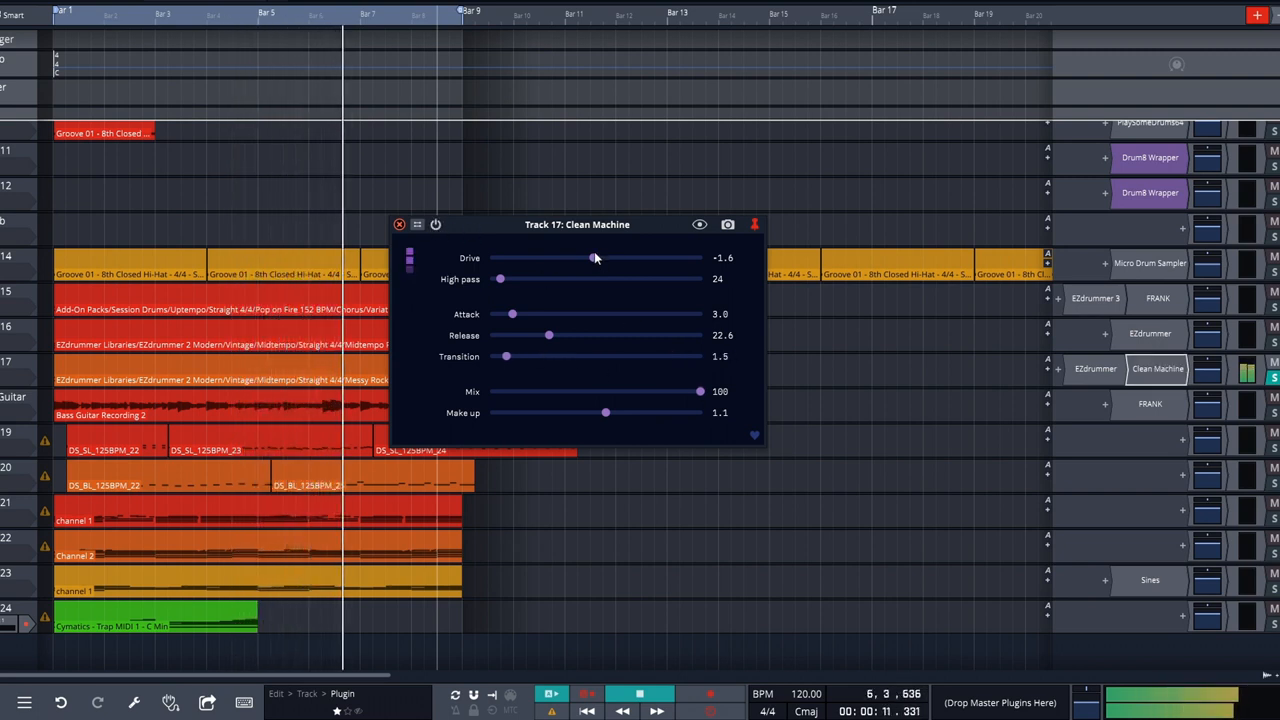
drag(596, 258, 610, 258)
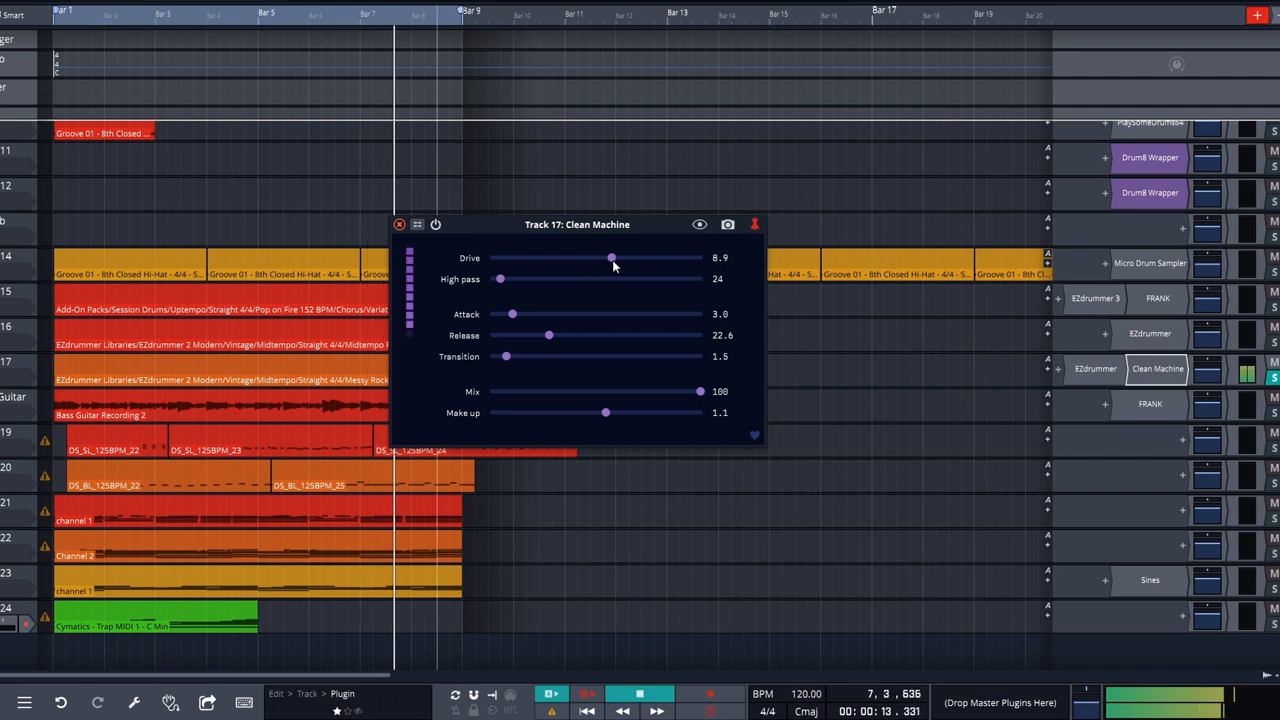
drag(610, 256, 614, 256)
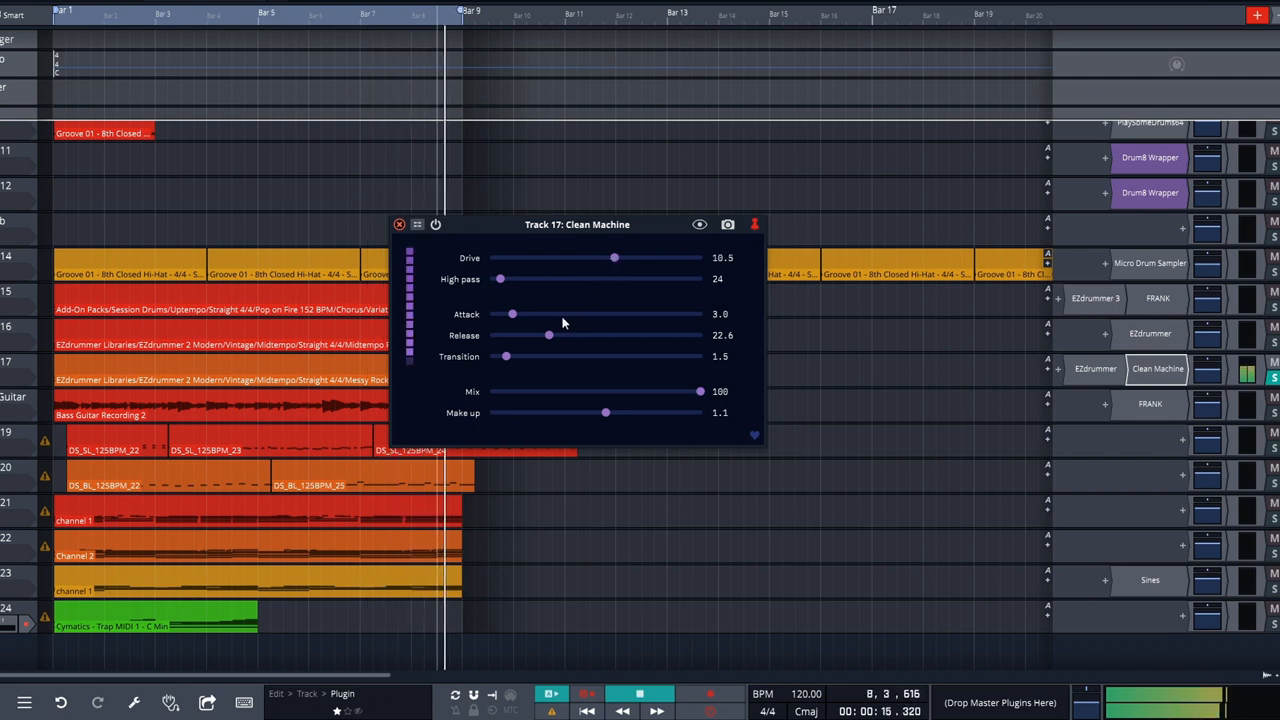
click(436, 224)
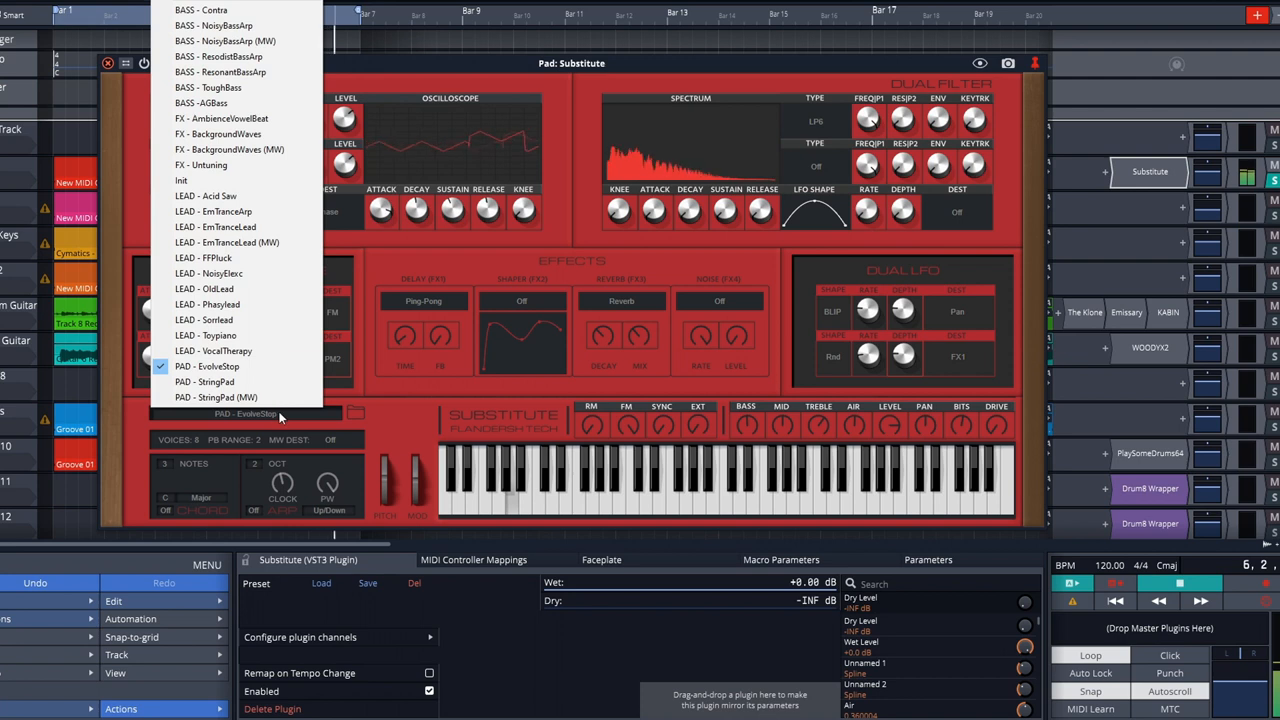
mouse_move(236, 56)
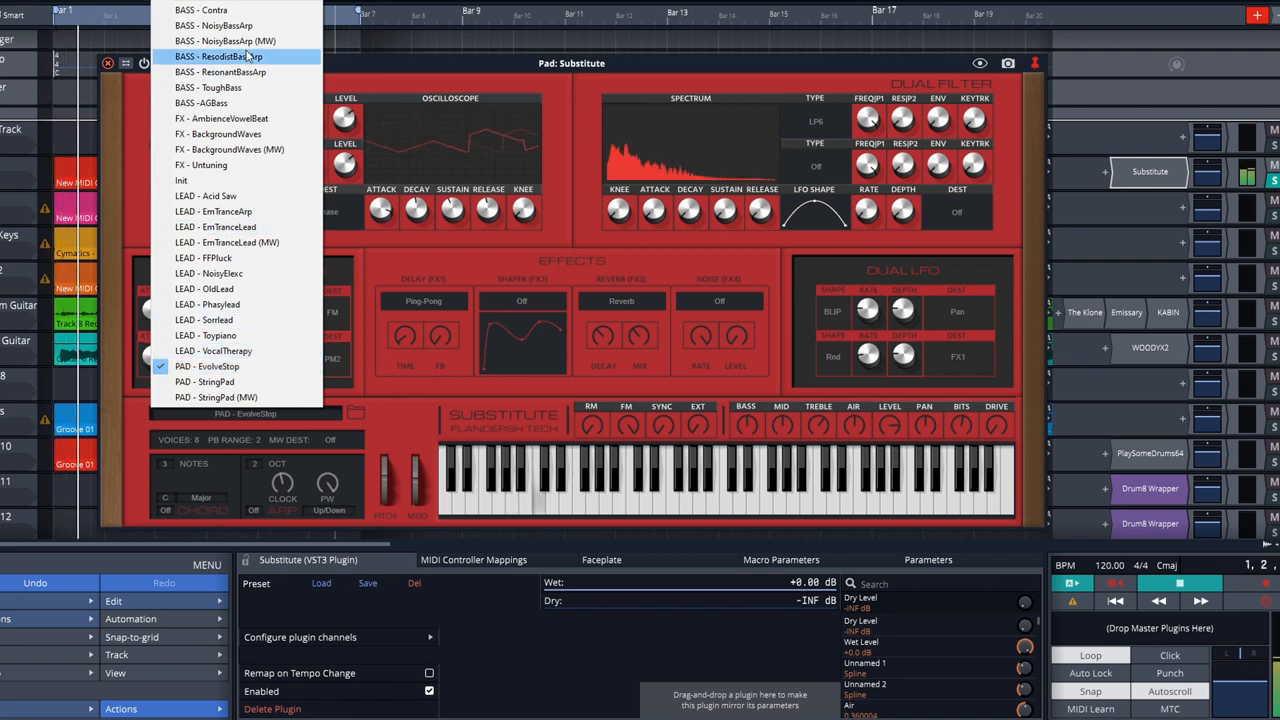
- Load the BASS - ResonantBassArp preset, then list Substitute presets on track 23
click(202, 10)
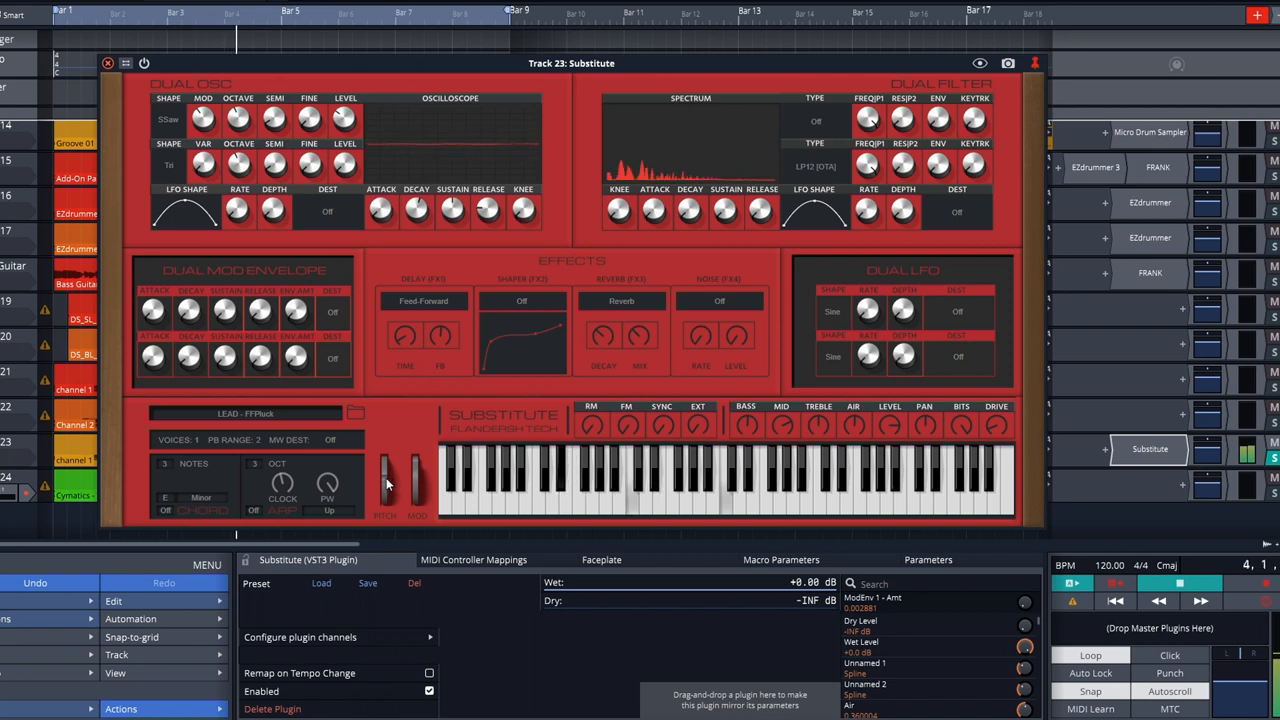
click(244, 412)
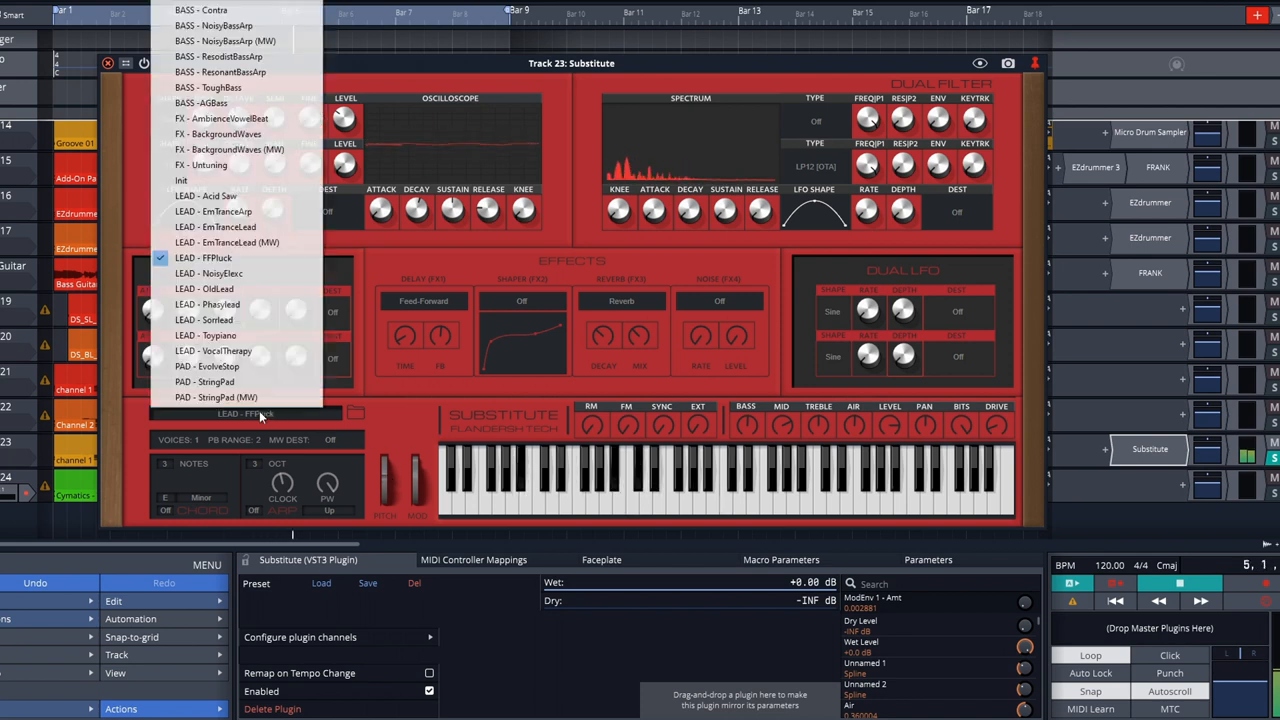